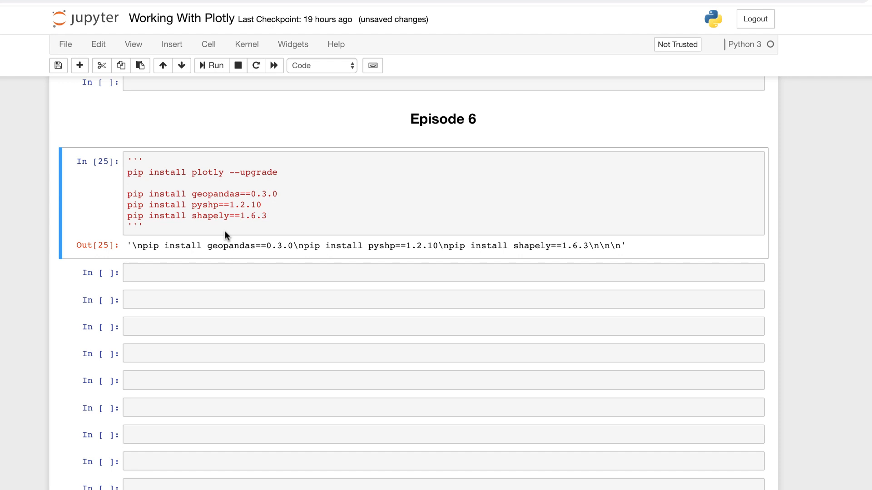
{"action": "mouse_move", "coordinate": [323, 213]}
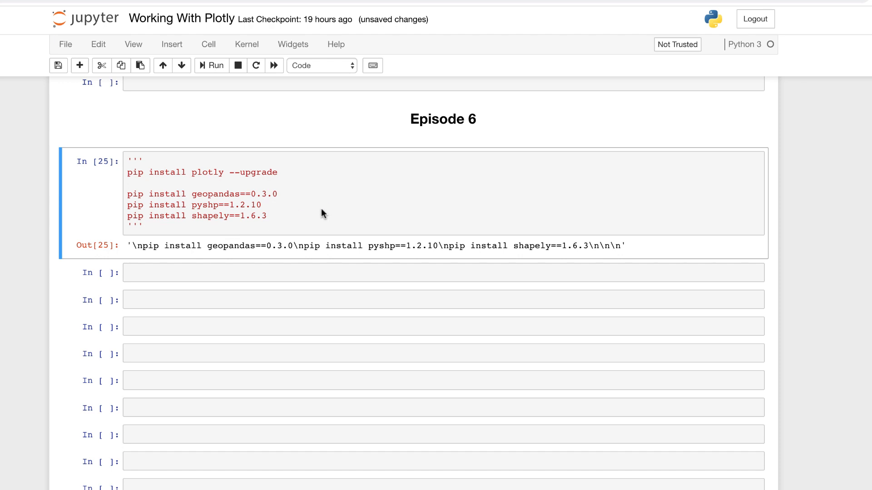
Step: Click into the Episode 6 cell installing plotly, geopandas, pyshp and shapely
{"action": "left_click", "coordinate": [306, 209]}
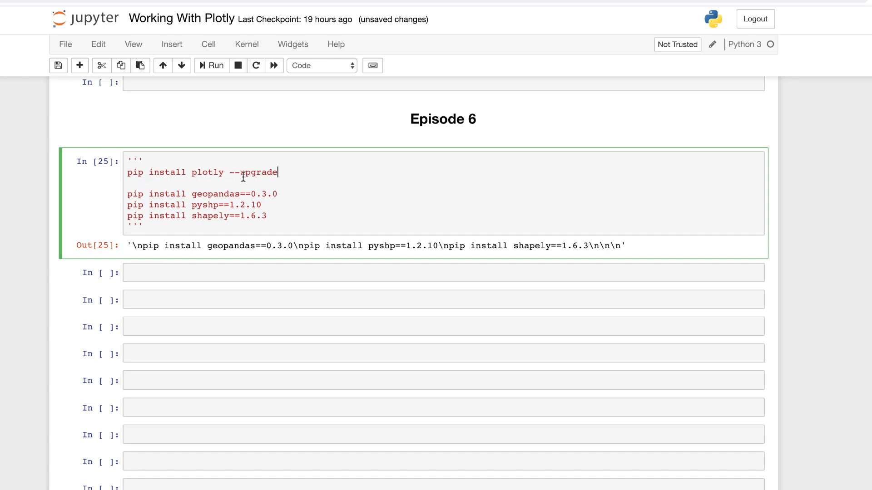
{"action": "mouse_move", "coordinate": [283, 173]}
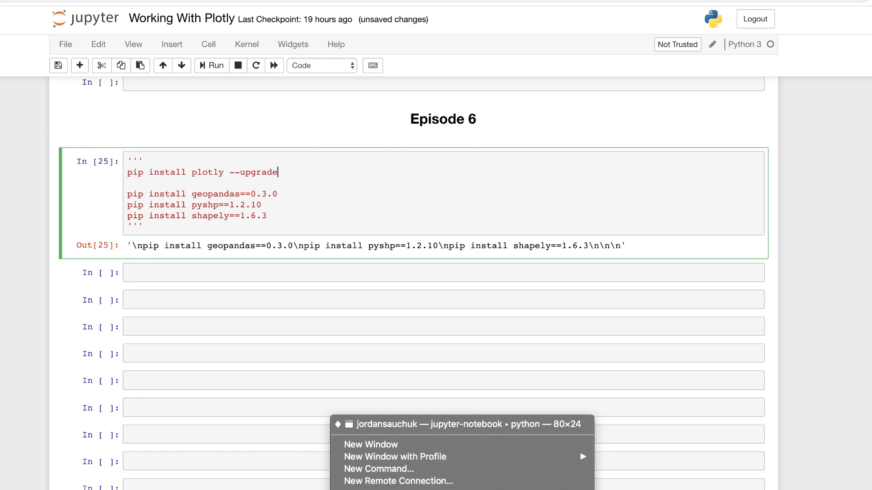
Step: Open a new Terminal window and type 'source activate' with the environment name
{"action": "left_click", "coordinate": [371, 444]}
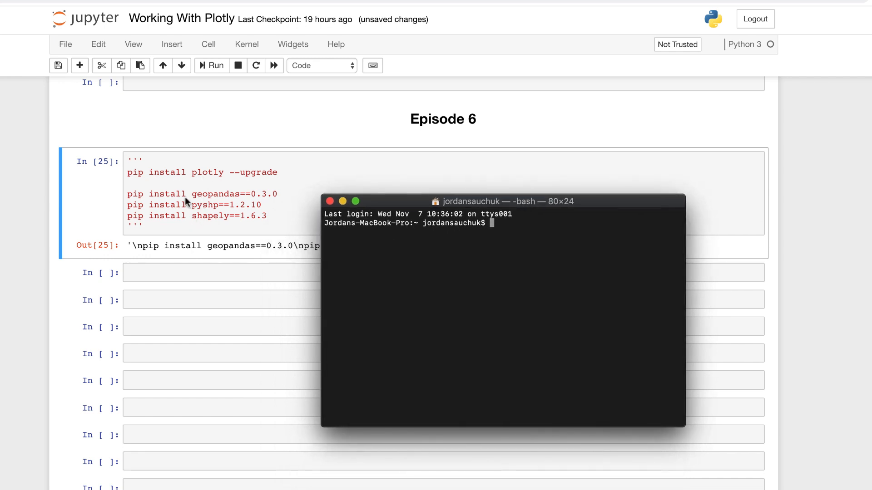
{"action": "mouse_move", "coordinate": [401, 238]}
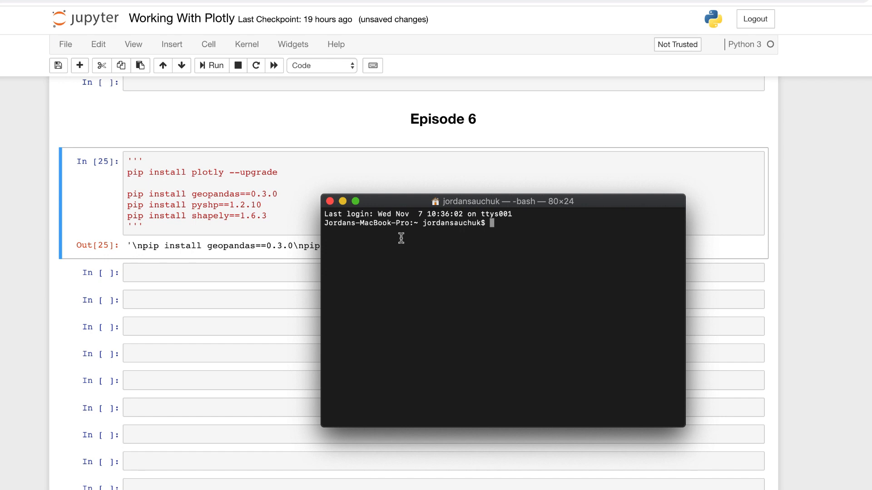
{"action": "type", "text": "source activate name"}
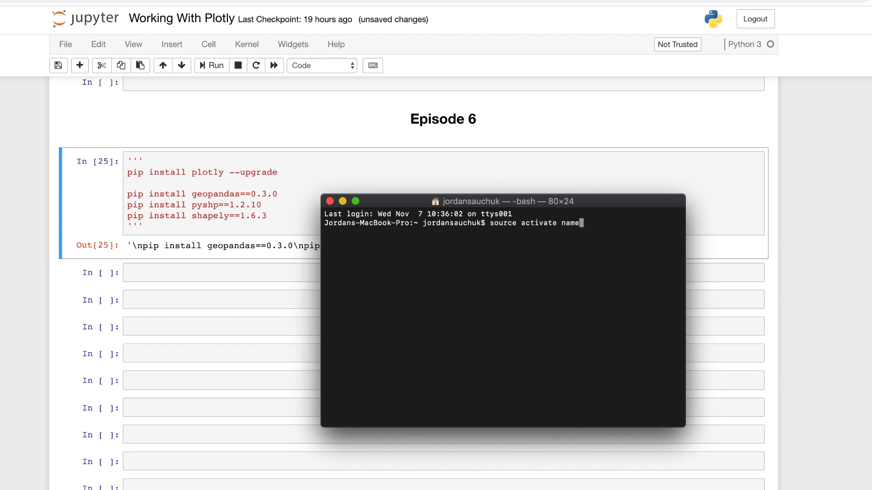
{"action": "type", "text": "_"}
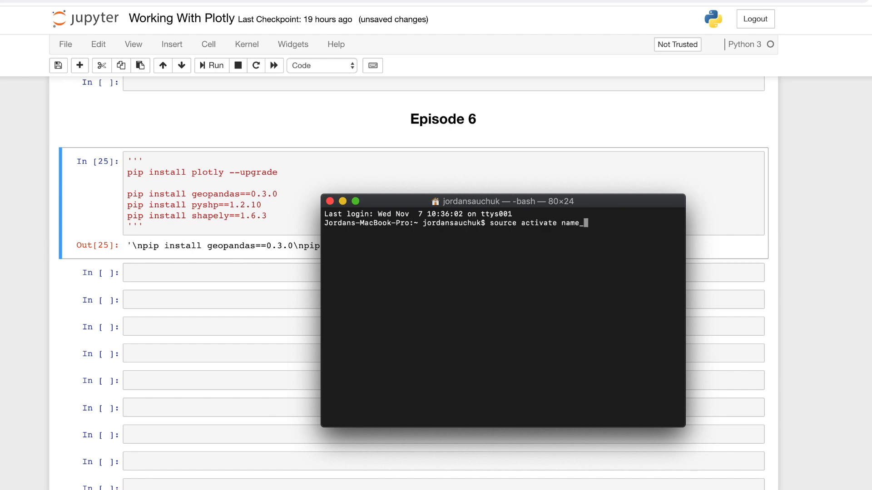
{"action": "type", "text": "environment"}
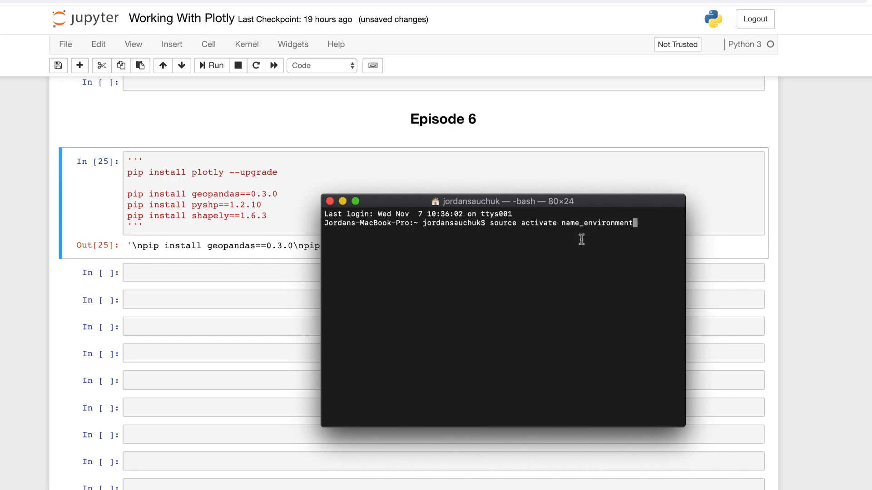
{"action": "key", "text": "Backspace"}
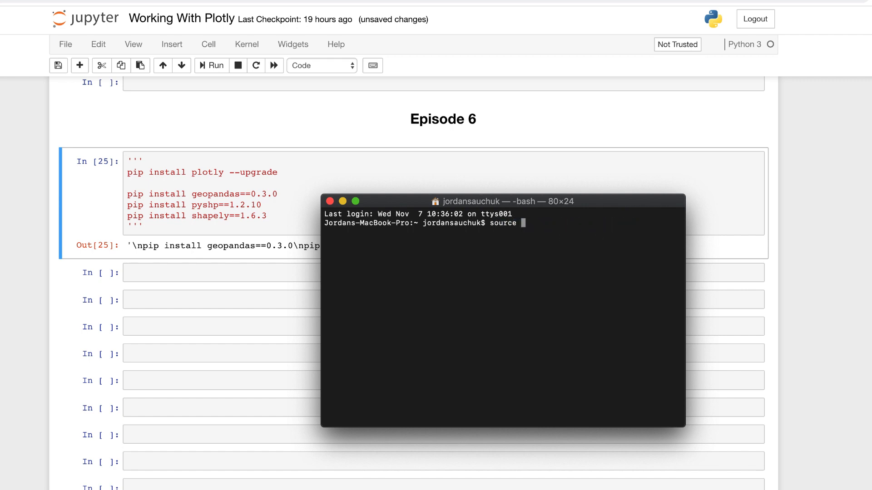
{"action": "type", "text": "activate m"}
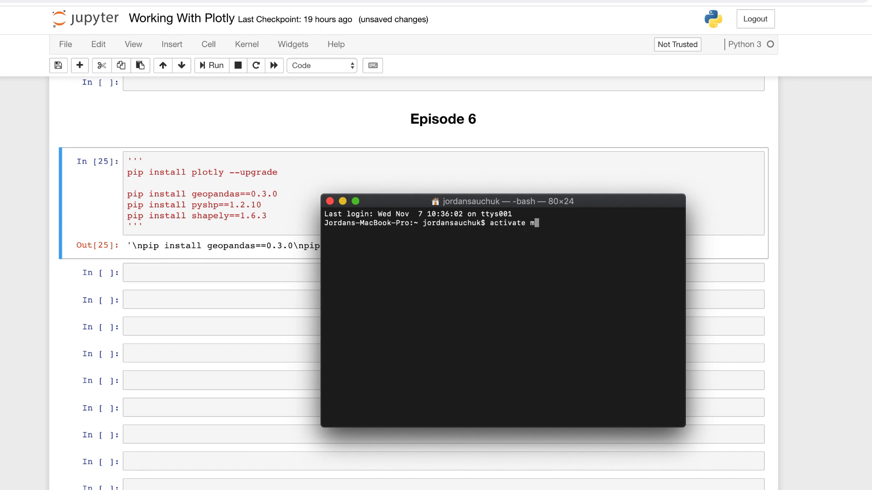
{"action": "type", "text": "y_env"}
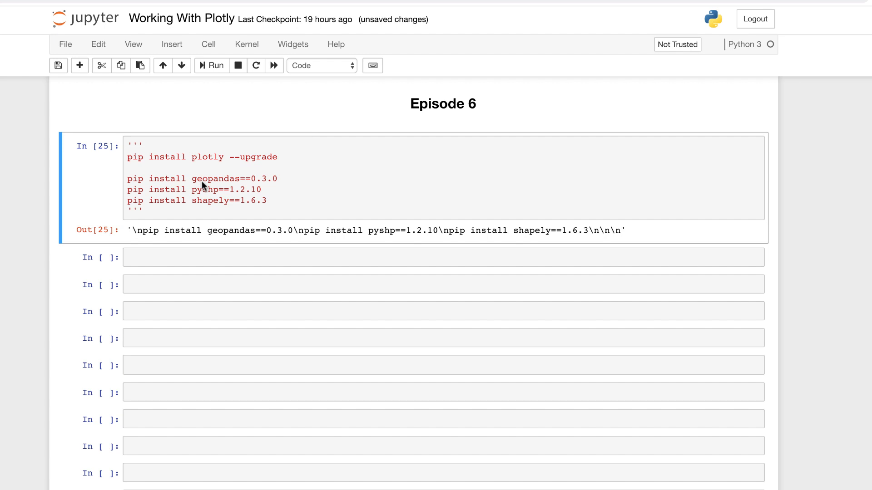
{"action": "mouse_move", "coordinate": [236, 177]}
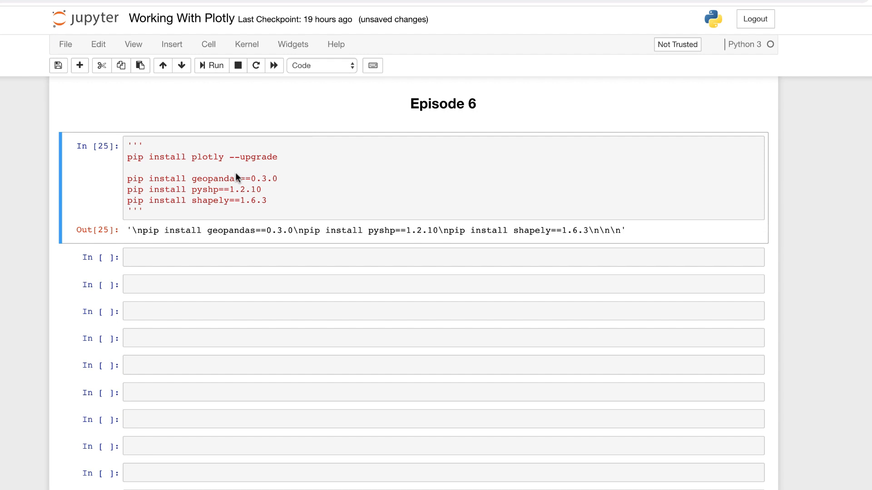
{"action": "mouse_move", "coordinate": [211, 194]}
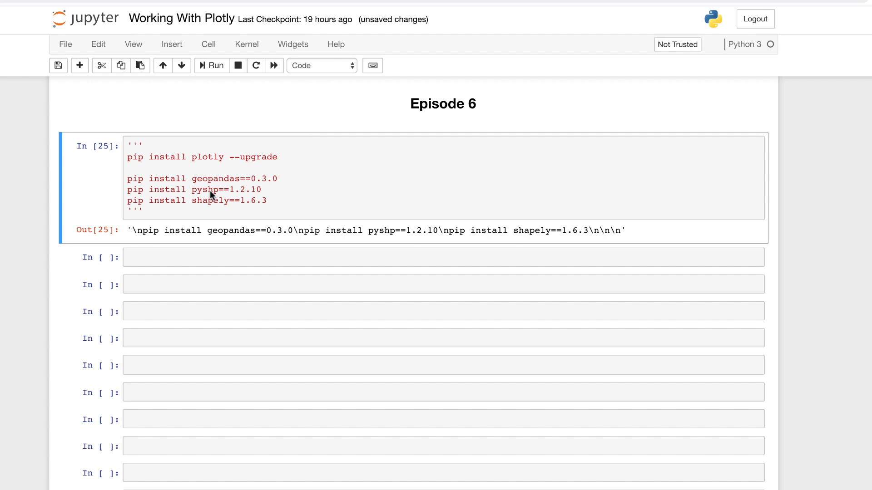
{"action": "mouse_move", "coordinate": [205, 208]}
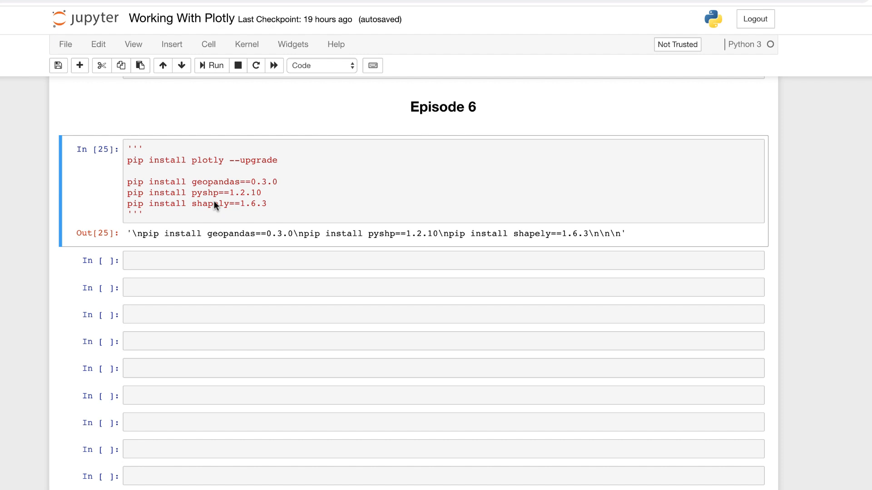
{"action": "mouse_move", "coordinate": [200, 243]}
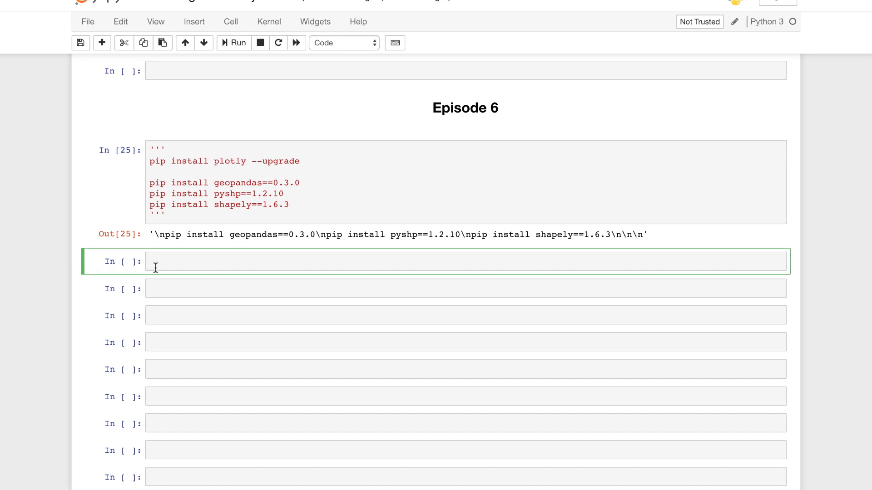
Step: Import plotly.figure_factory as ff and pandas as pd in the new cell
{"action": "type", "text": "im"}
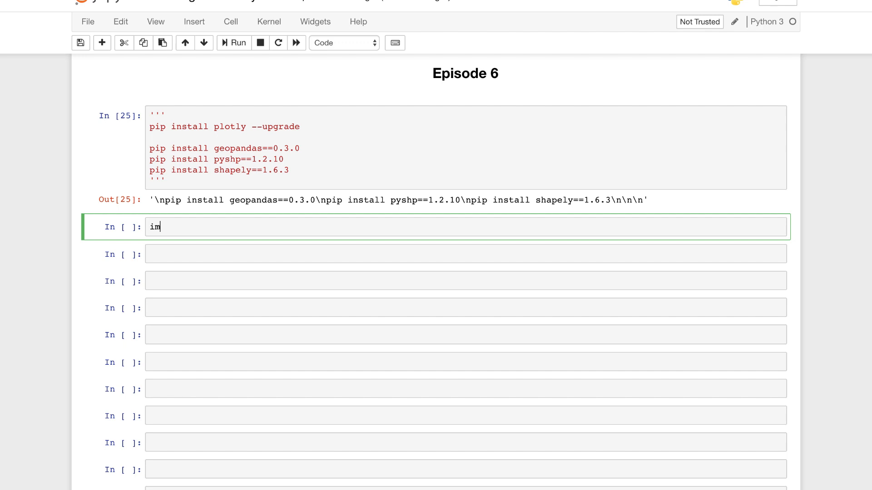
{"action": "type", "text": "port"}
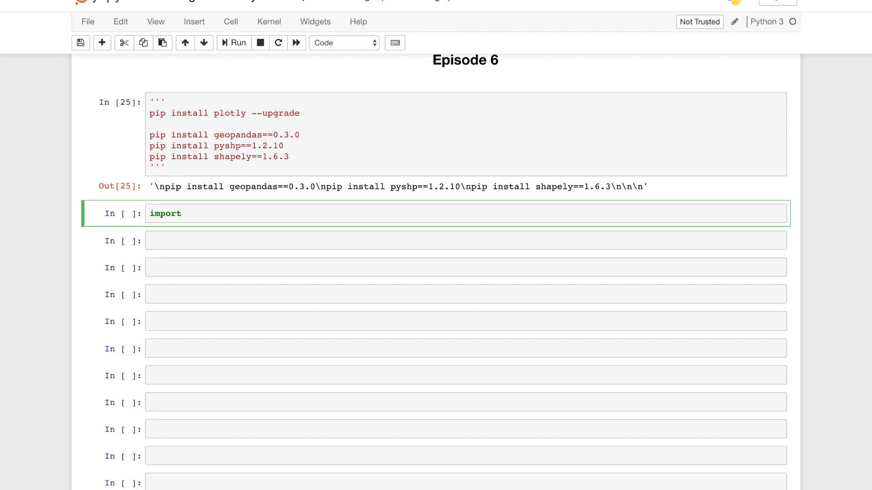
{"action": "type", "text": "pl"}
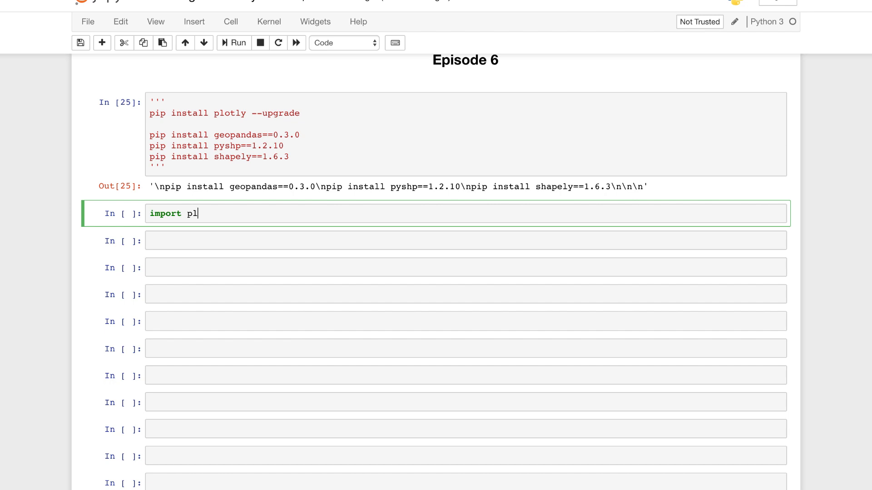
{"action": "type", "text": "otly"}
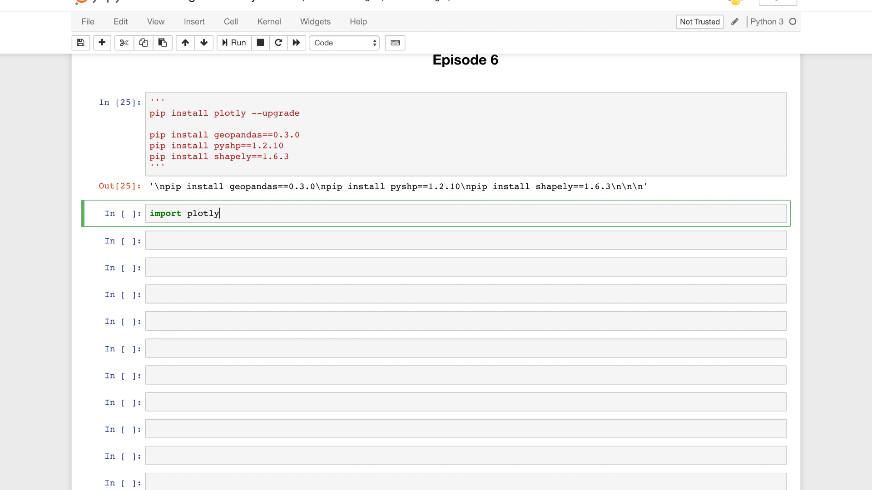
{"action": "type", "text": ".figure-"}
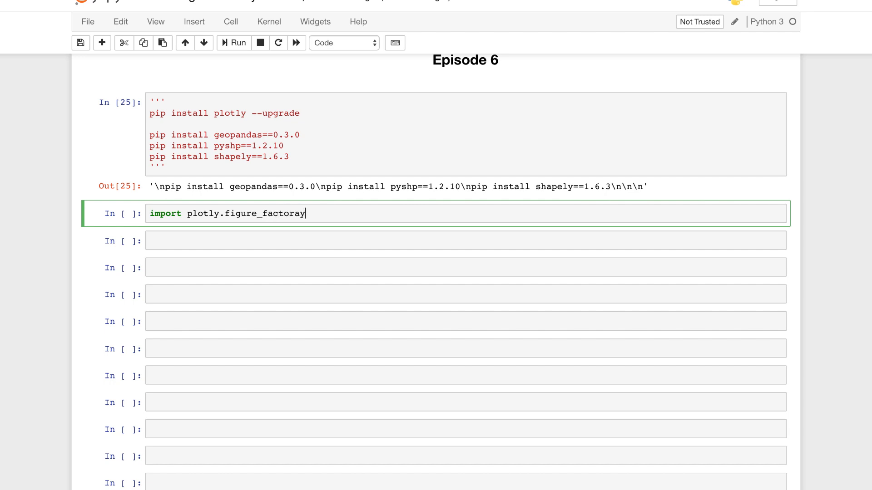
{"action": "key", "text": "Backspace"}
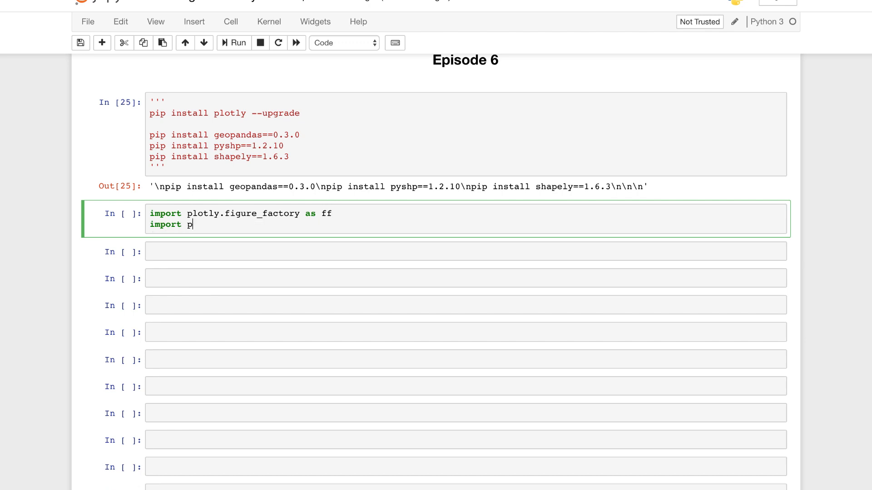
{"action": "type", "text": "andas"}
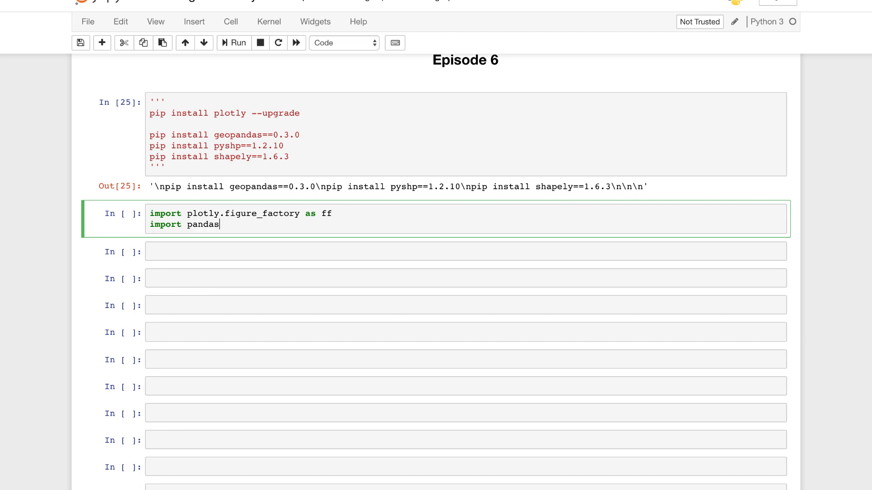
{"action": "type", "text": "as pd"}
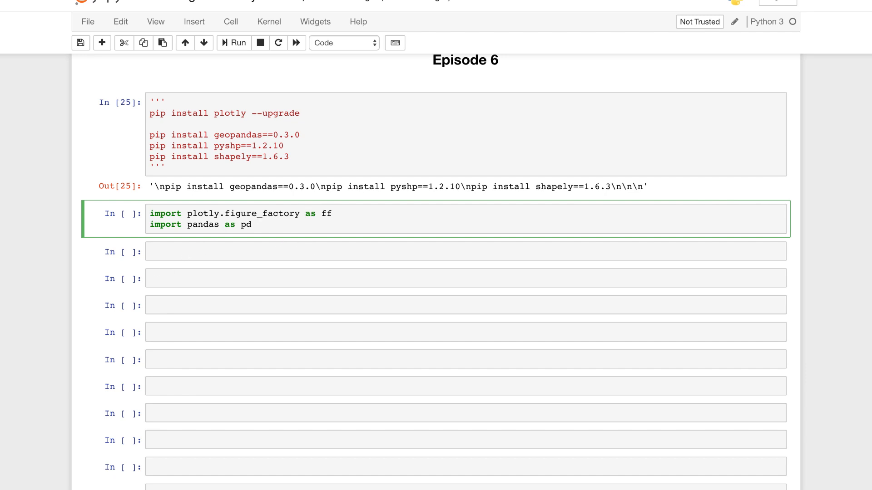
{"action": "key", "text": "Enter"}
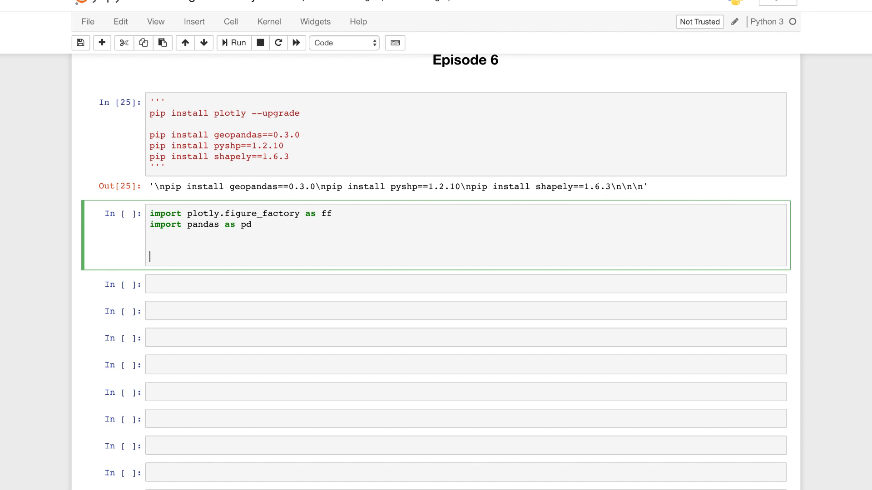
Step: Read plotly's minoritymajority.csv dataset from GitHub into df with pd.read_csv
{"action": "type", "text": "df ="}
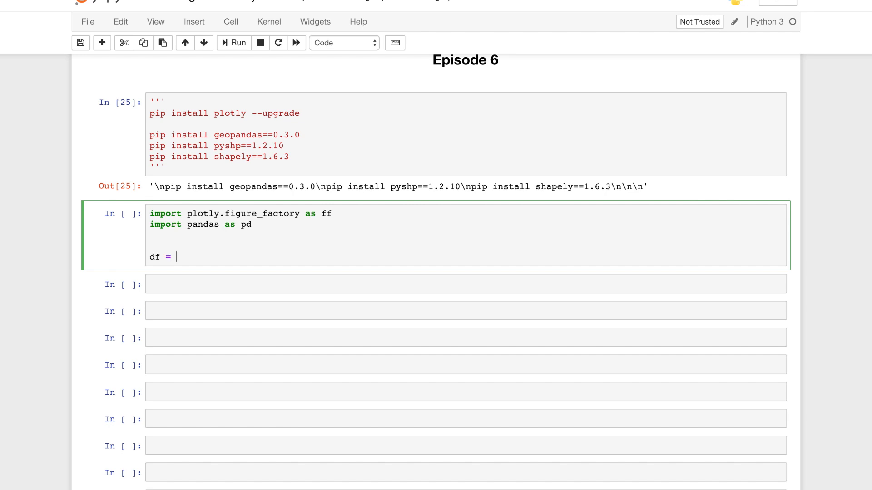
{"action": "type", "text": "pd.read)"}
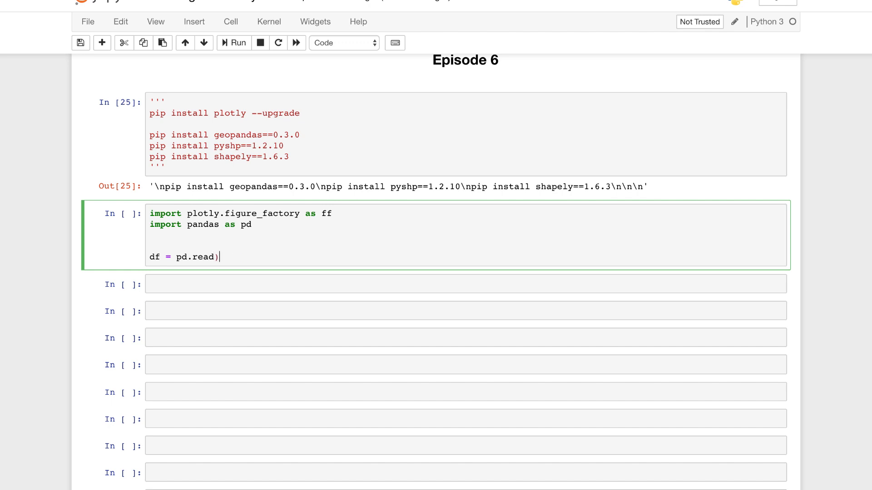
{"action": "type", "text": "_csv"}
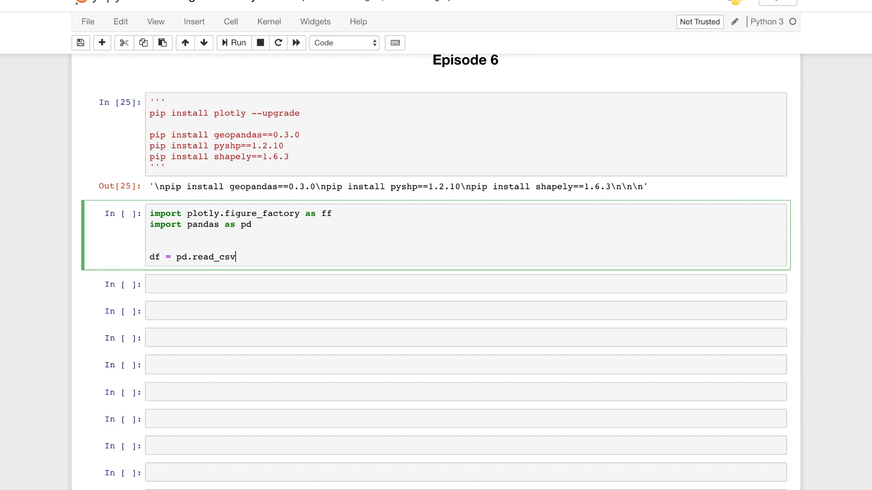
{"action": "type", "text": "('https://raw.githubusercontent.com/plotly/datasets/master/minoritymajority.csv'"}
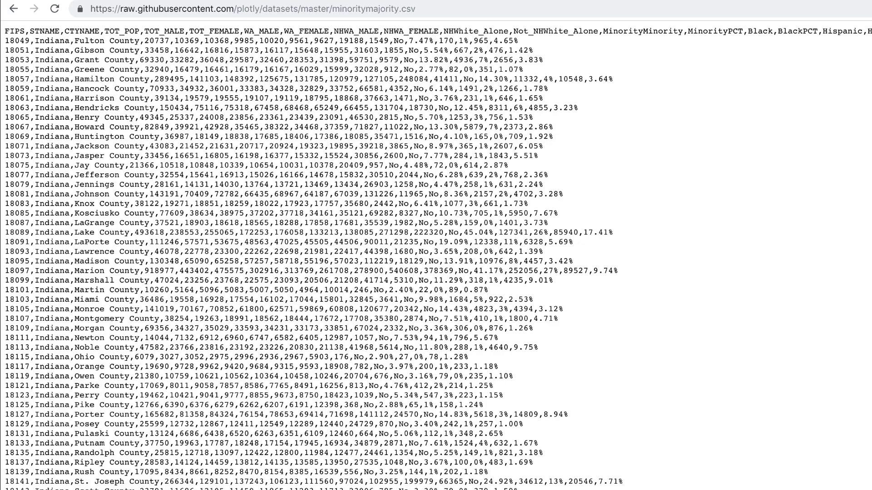
{"action": "mouse_move", "coordinate": [538, 171]}
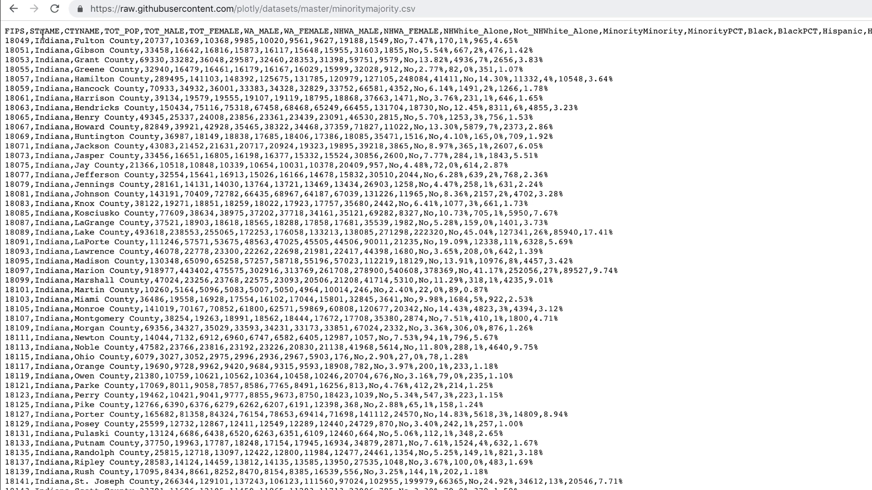
{"action": "mouse_move", "coordinate": [120, 31]}
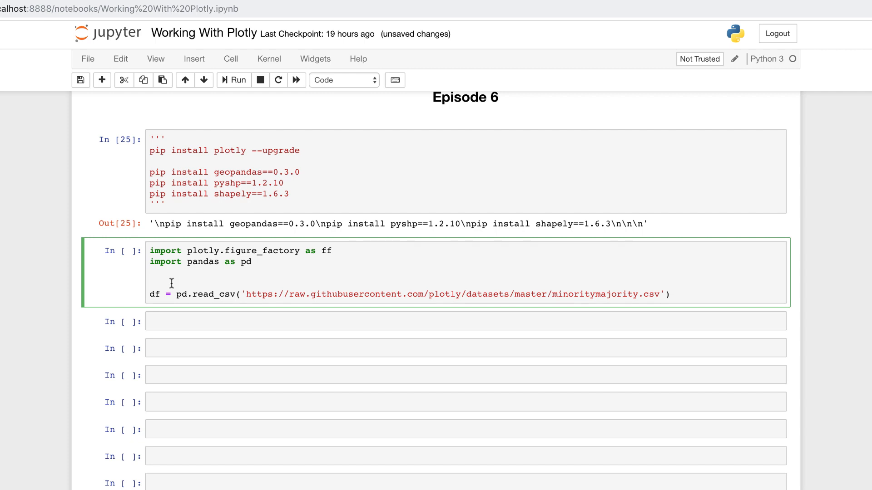
Step: Add scope = ['New York'] to the import cell and run it
{"action": "type", "text": "sco"}
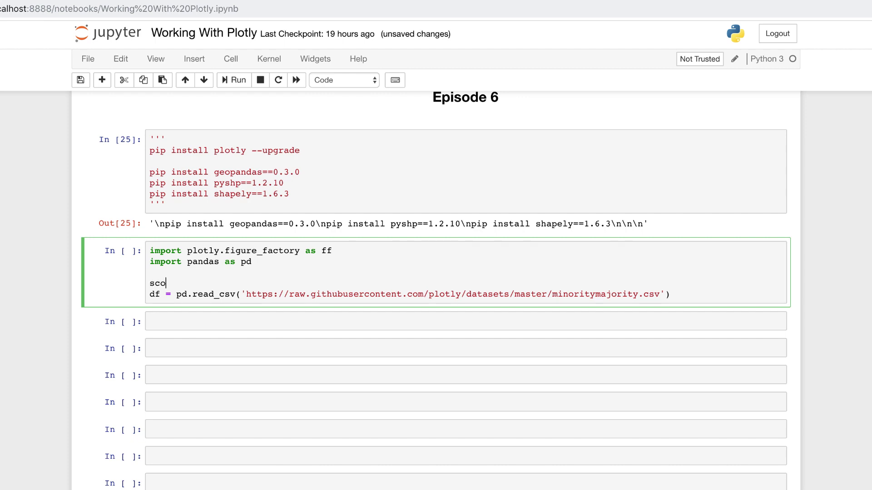
{"action": "type", "text": "pe"}
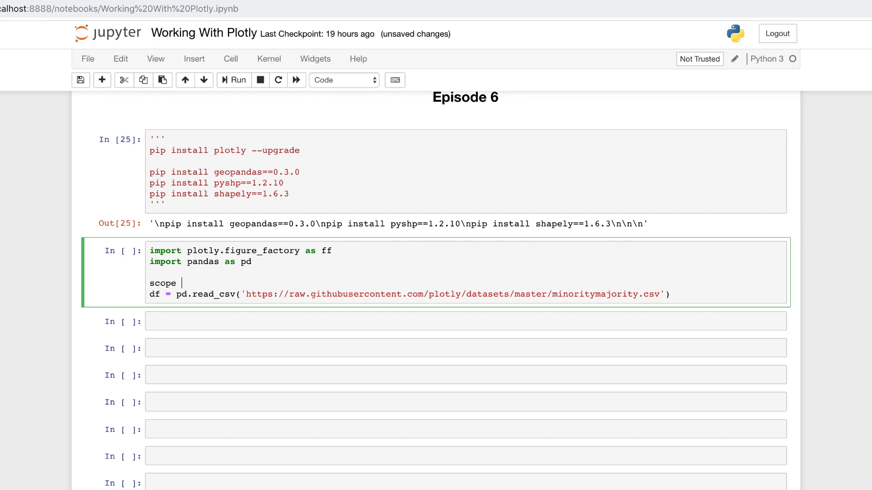
{"action": "type", "text": "="}
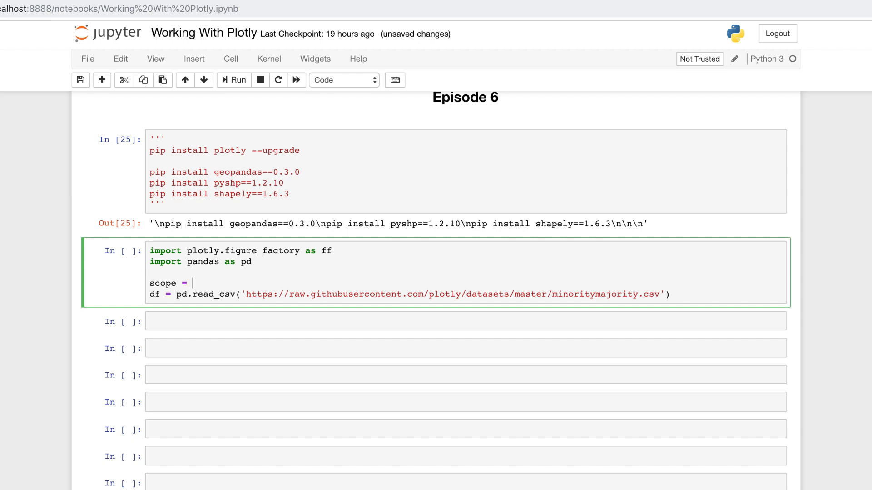
{"action": "type", "text": "['']"}
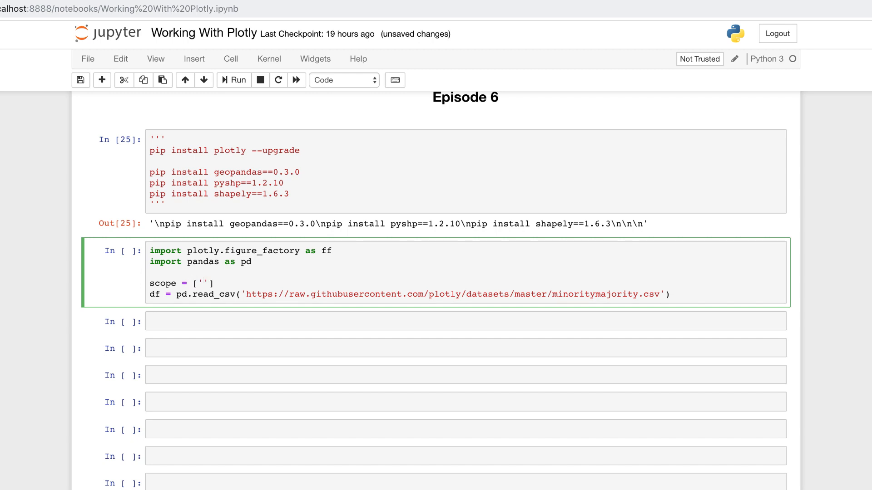
{"action": "type", "text": "New Yor"}
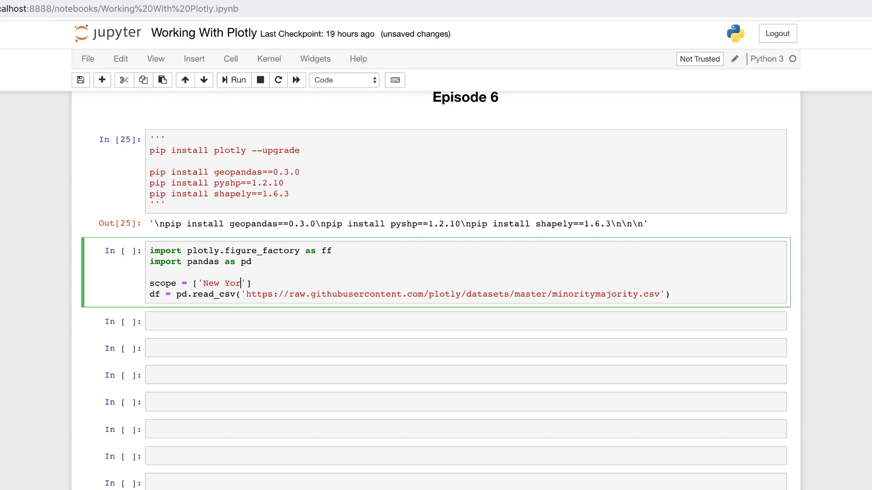
{"action": "left_click", "coordinate": [233, 79]}
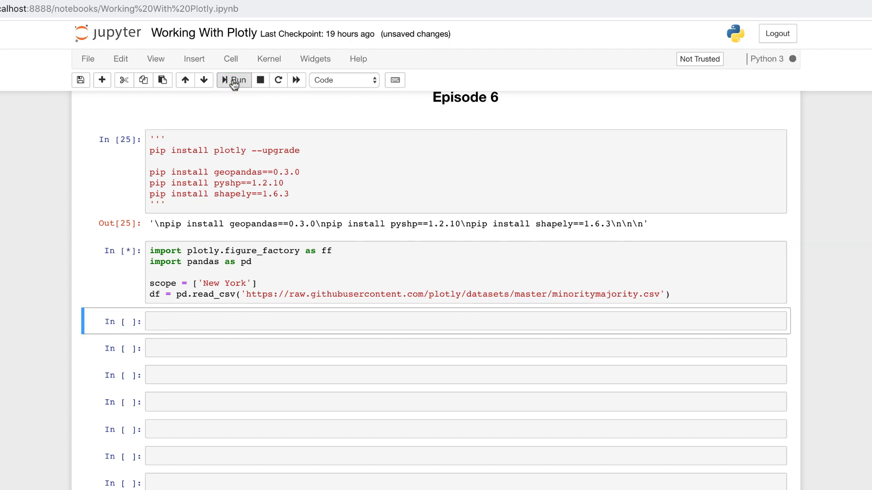
{"action": "left_click", "coordinate": [234, 80]}
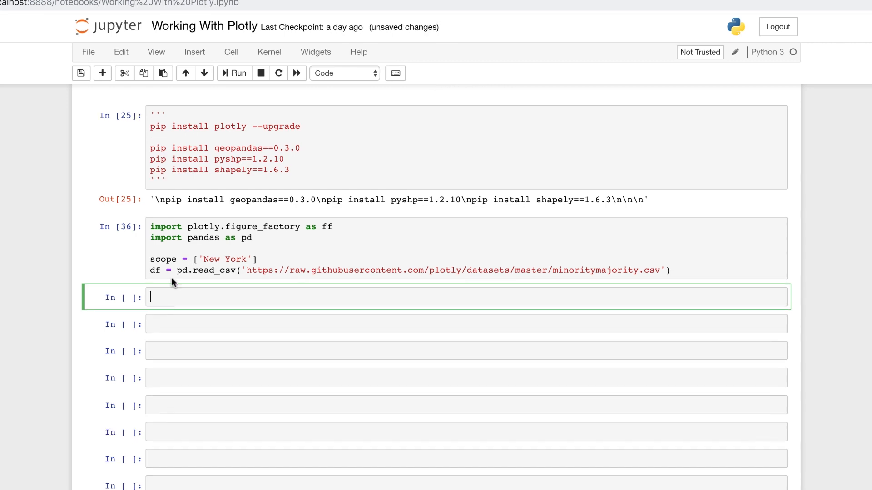
{"action": "mouse_move", "coordinate": [182, 296]}
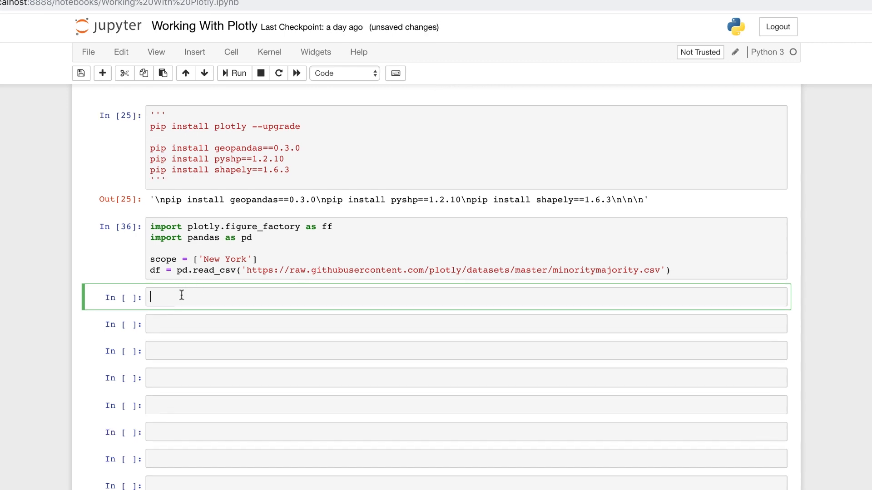
{"action": "mouse_move", "coordinate": [236, 286]}
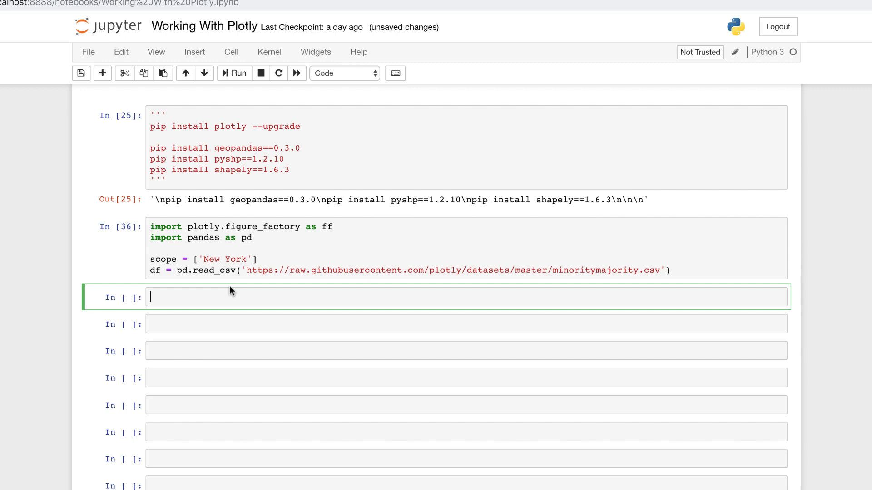
{"action": "mouse_move", "coordinate": [213, 297]}
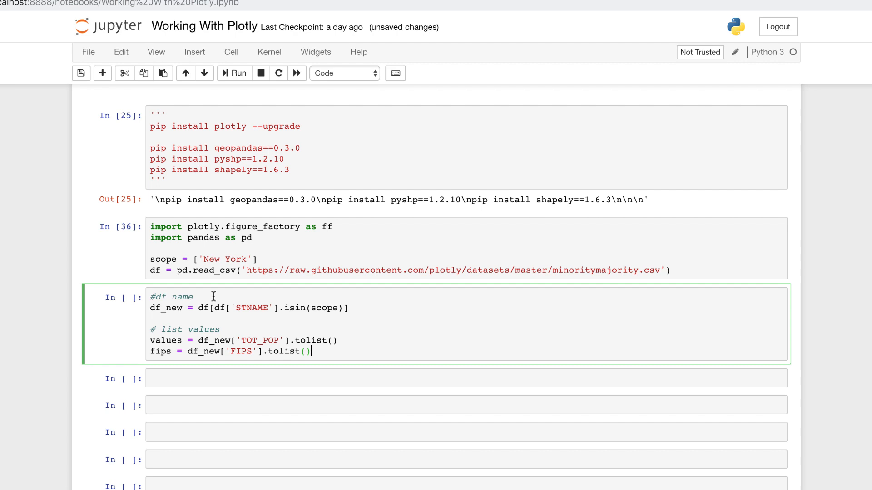
{"action": "mouse_move", "coordinate": [172, 297]}
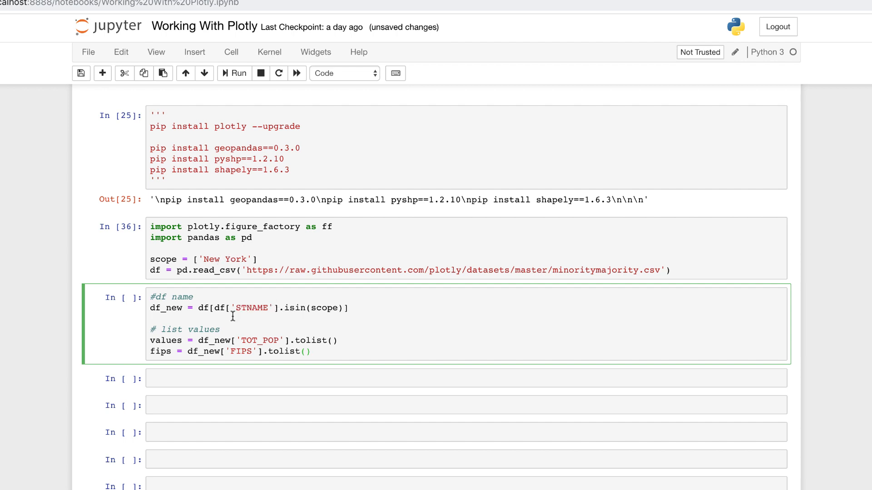
Step: Scroll to the New York filtering cell and select it for running
{"action": "scroll", "scroll_direction": "down", "scroll_amount": 3}
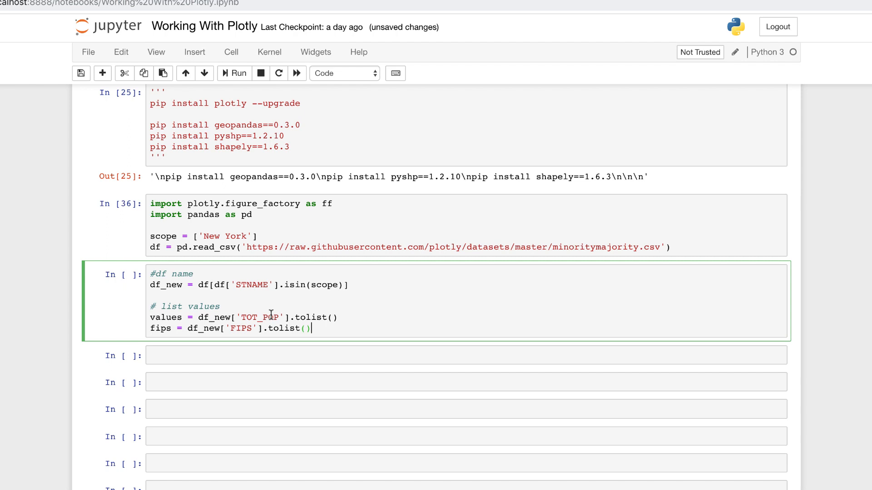
{"action": "mouse_move", "coordinate": [222, 318]}
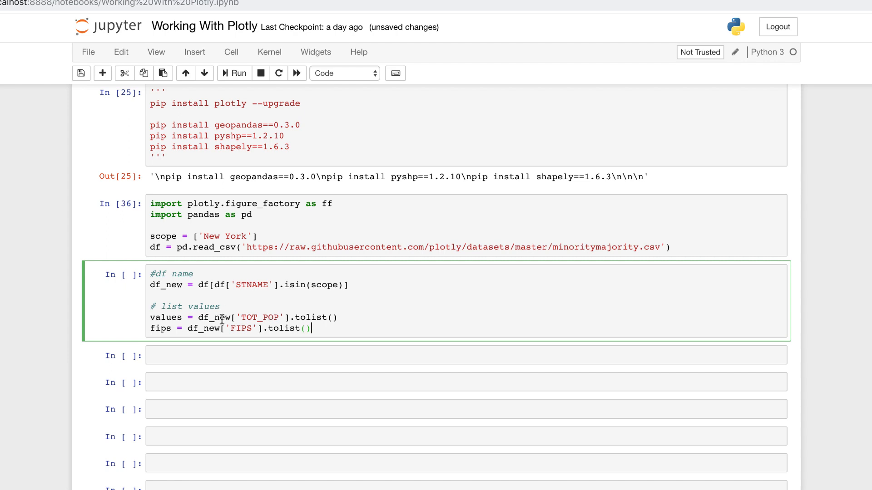
{"action": "mouse_move", "coordinate": [210, 328]}
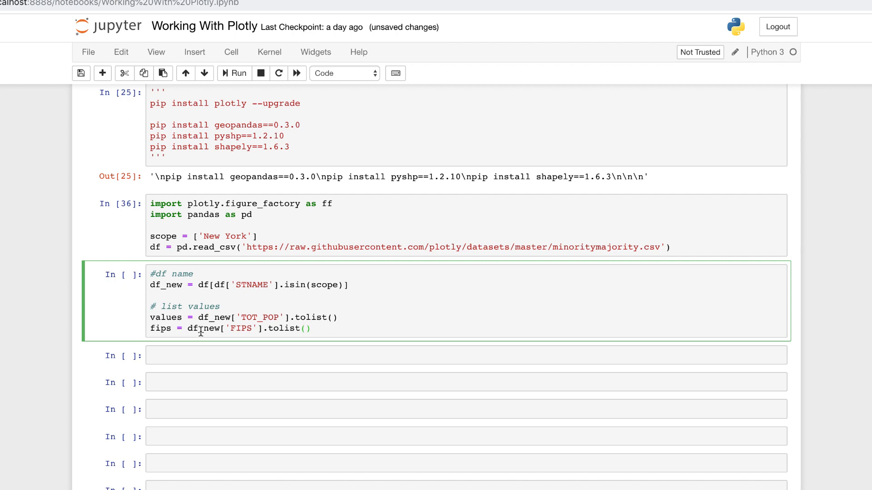
{"action": "mouse_move", "coordinate": [228, 318]}
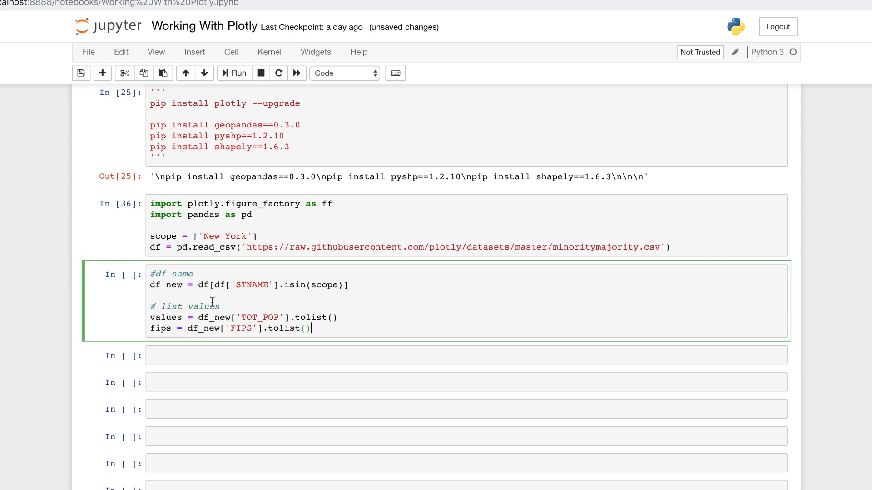
{"action": "mouse_move", "coordinate": [213, 328]}
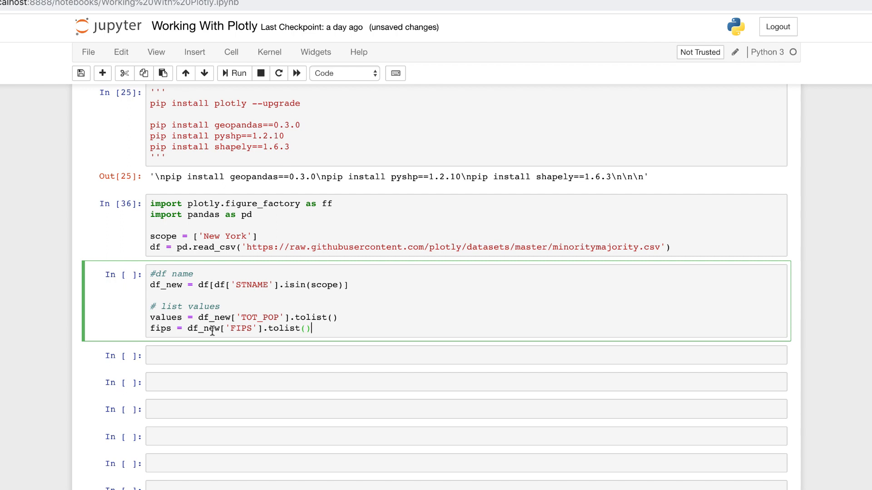
{"action": "mouse_move", "coordinate": [303, 314]}
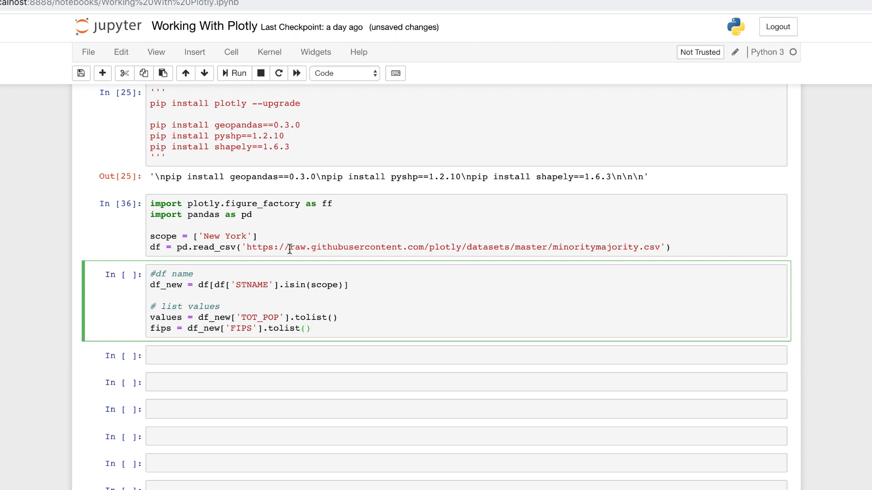
{"action": "mouse_move", "coordinate": [186, 307]}
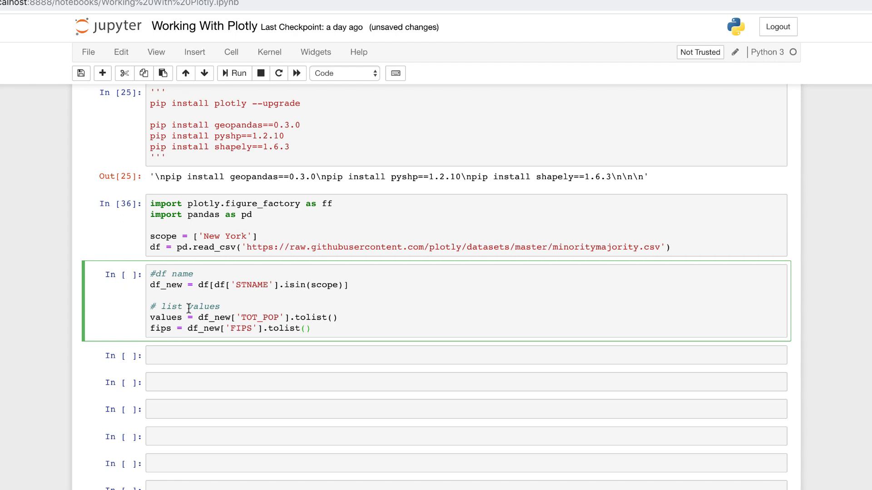
{"action": "mouse_move", "coordinate": [254, 299]}
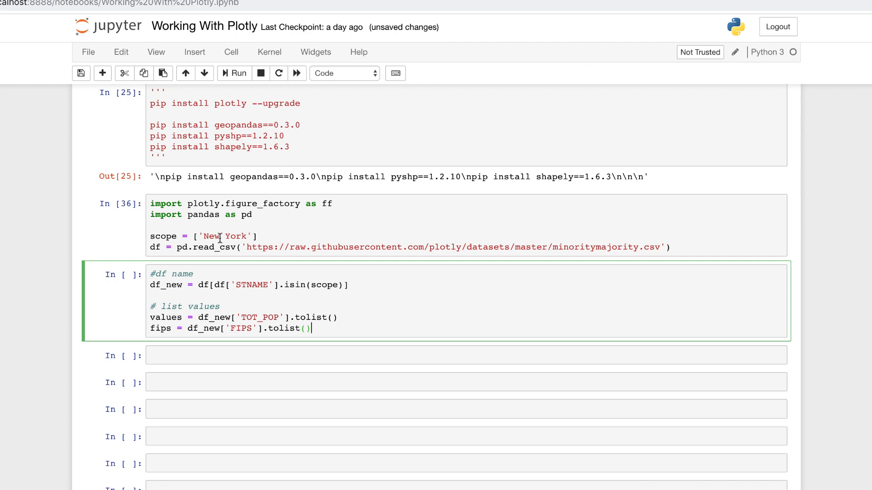
{"action": "scroll", "scroll_direction": "down", "scroll_amount": 3}
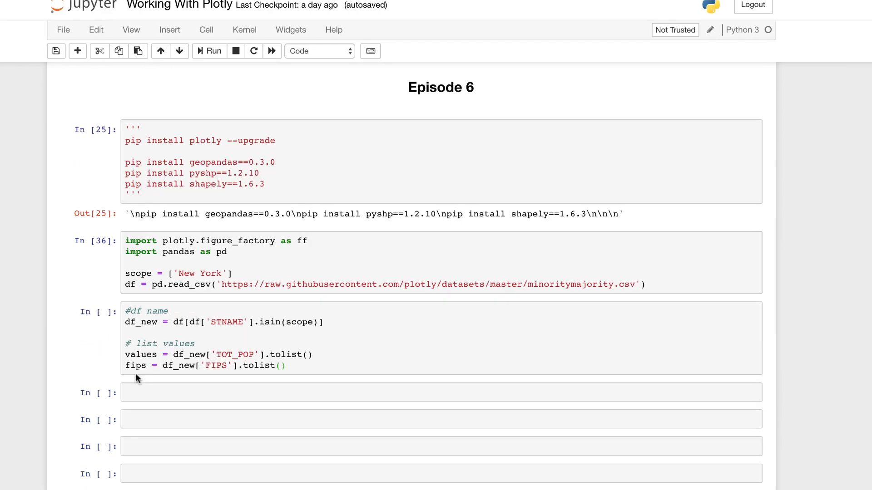
{"action": "left_click", "coordinate": [209, 50]}
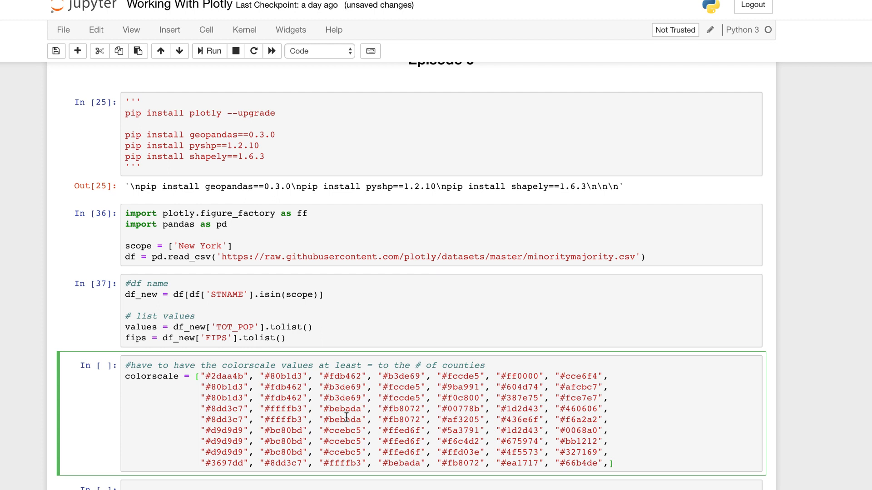
Step: Scroll down and run the cell holding the hex colorscale list
{"action": "scroll", "scroll_direction": "down", "scroll_amount": 3}
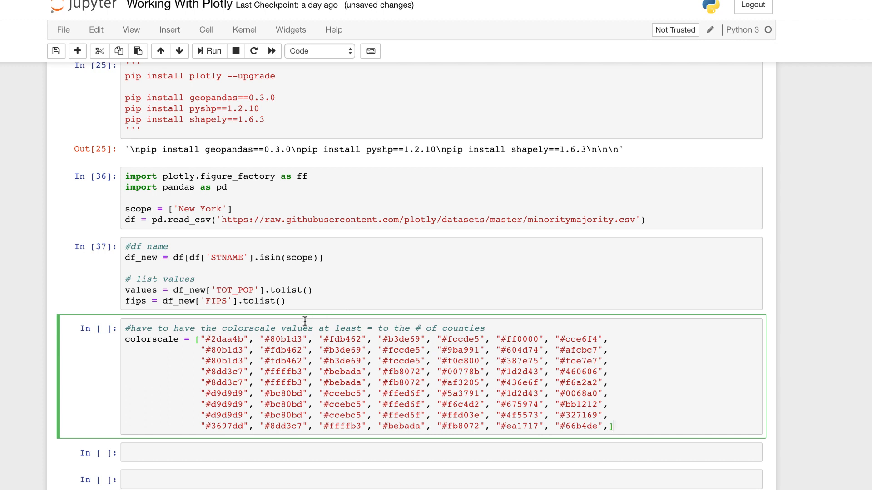
{"action": "scroll", "scroll_direction": "down", "scroll_amount": 3}
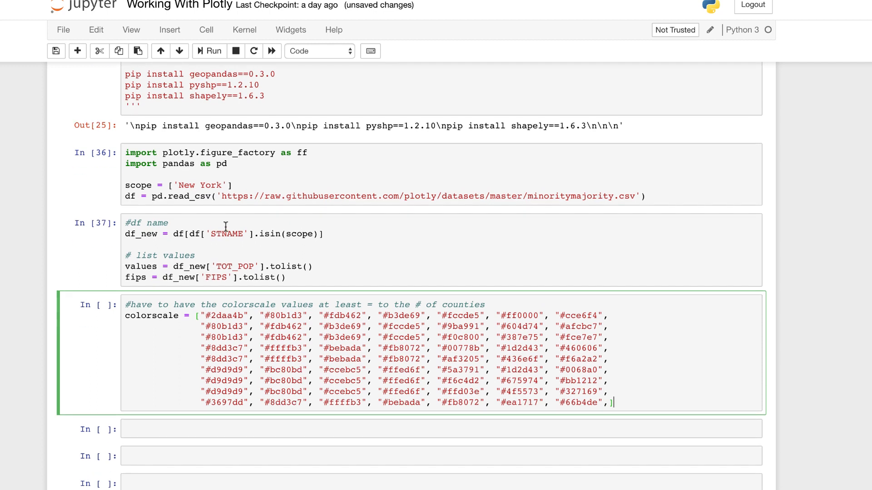
{"action": "scroll", "scroll_direction": "down", "scroll_amount": 3}
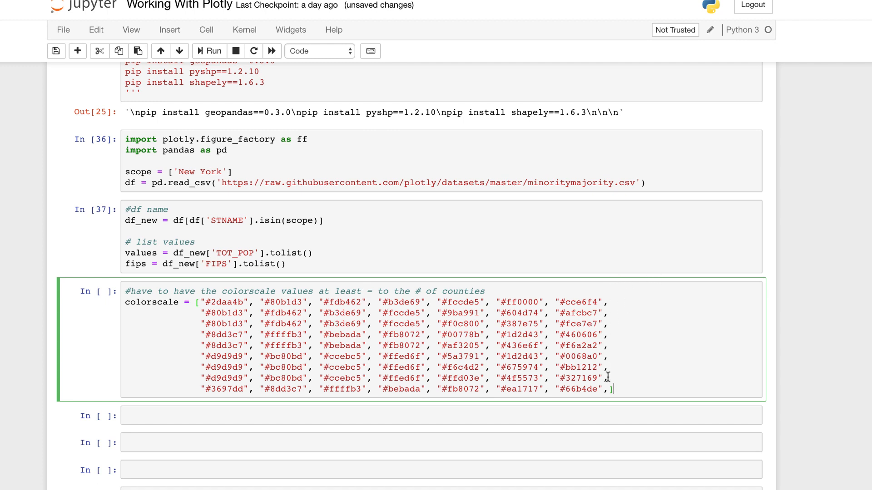
{"action": "mouse_move", "coordinate": [519, 367]}
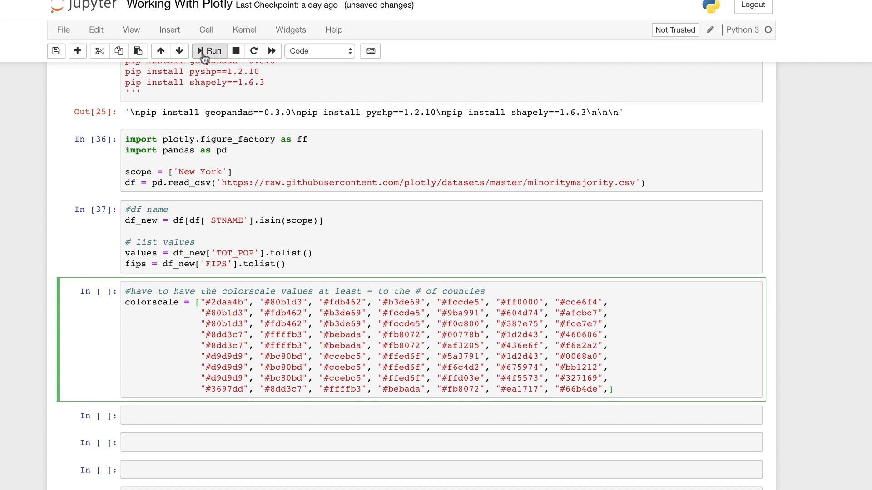
{"action": "left_click", "coordinate": [209, 50]}
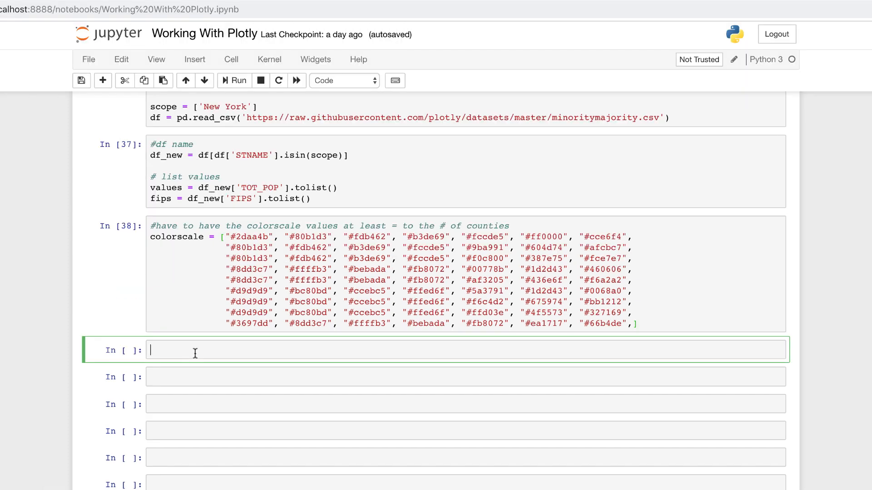
Step: Begin a fig = ff.create_choropleth( call in the empty cell
{"action": "type", "text": "fig"}
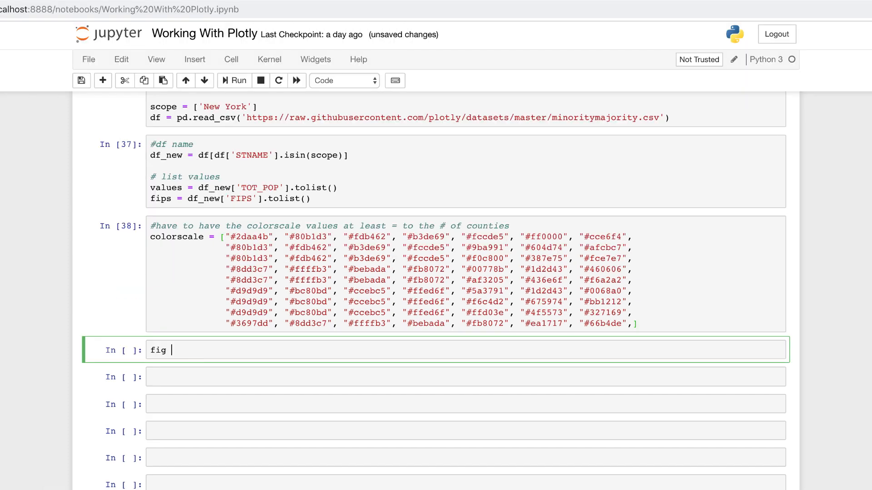
{"action": "type", "text": "= ff"}
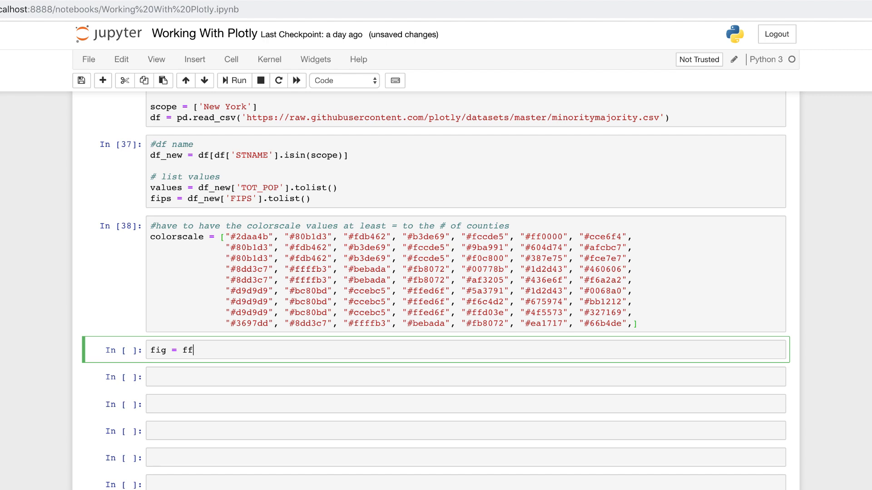
{"action": "type", "text": ".creat"}
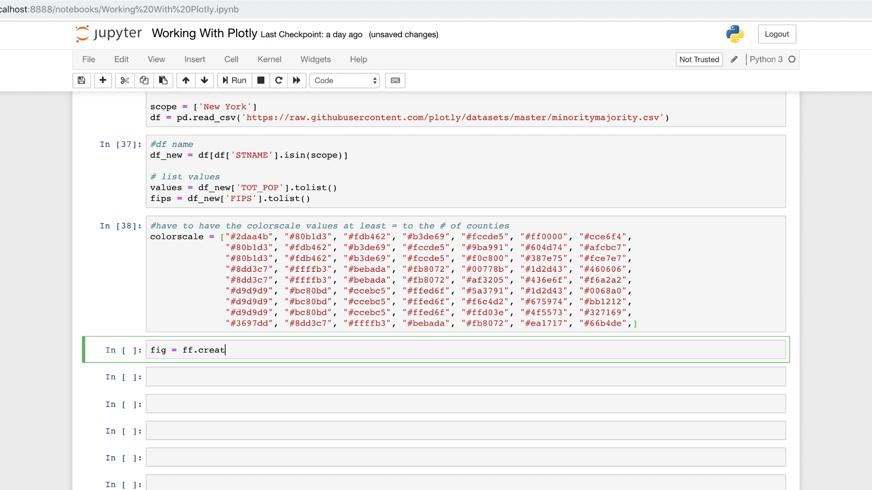
{"action": "type", "text": "e"}
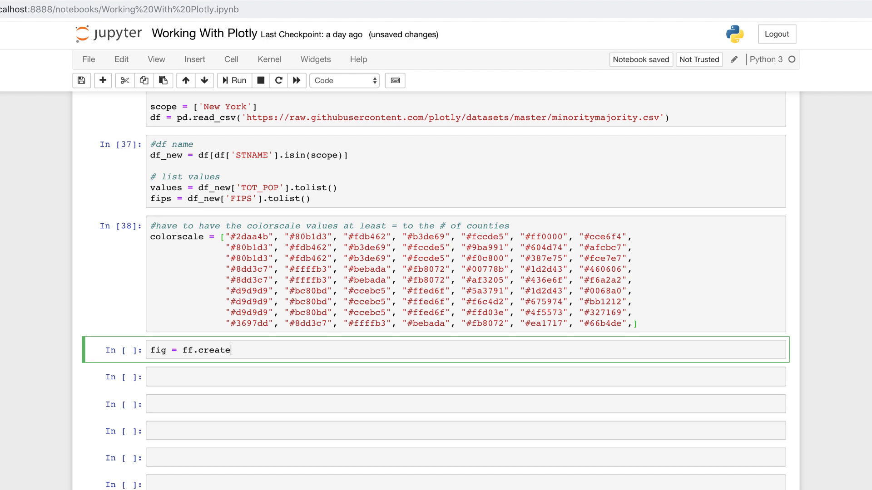
{"action": "type", "text": "_choropleth("}
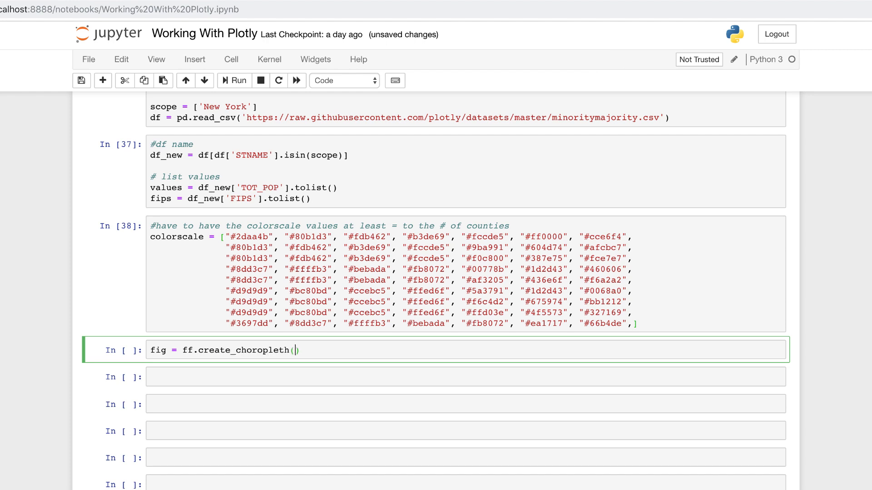
{"action": "key", "text": "Enter"}
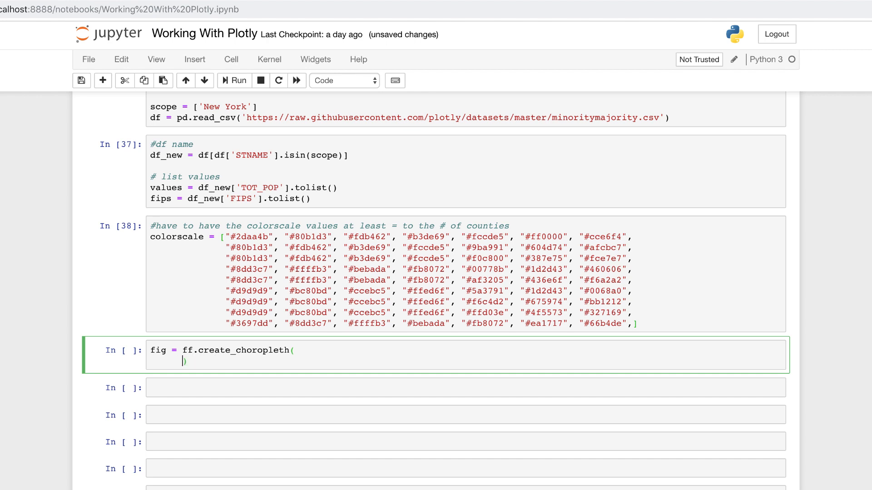
Step: Pass fips, values, scope, colorscale and round_legend_values=True as arguments
{"action": "type", "text": "fips"}
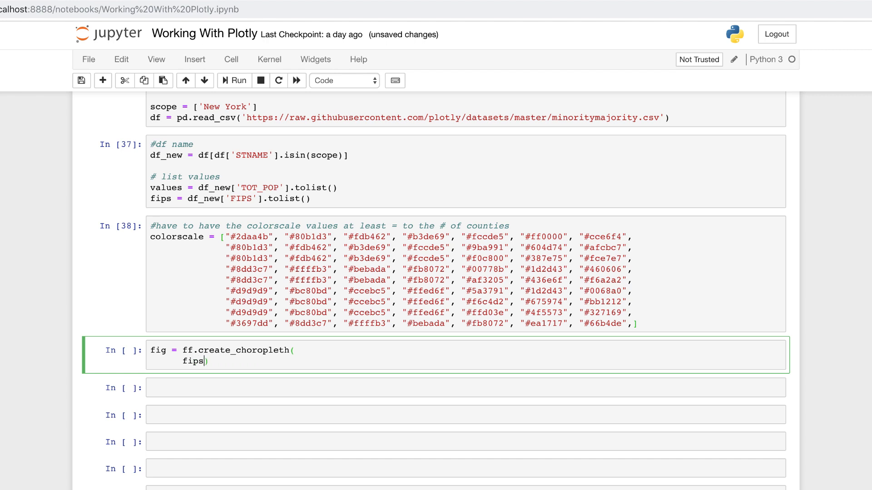
{"action": "type", "text": "=fips,"}
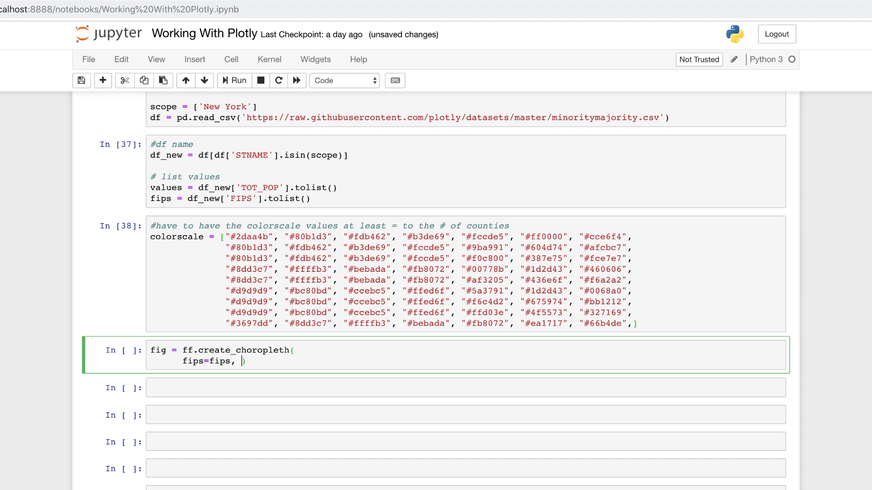
{"action": "type", "text": "values="}
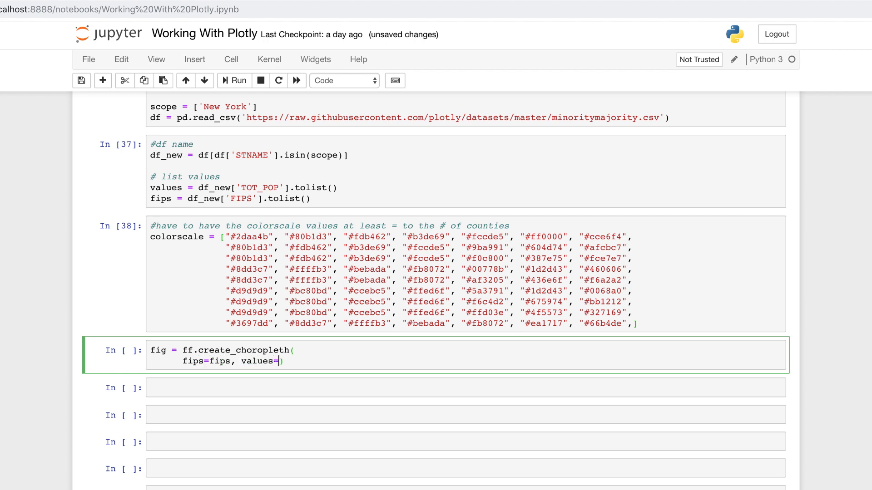
{"action": "type", "text": "values, sco"}
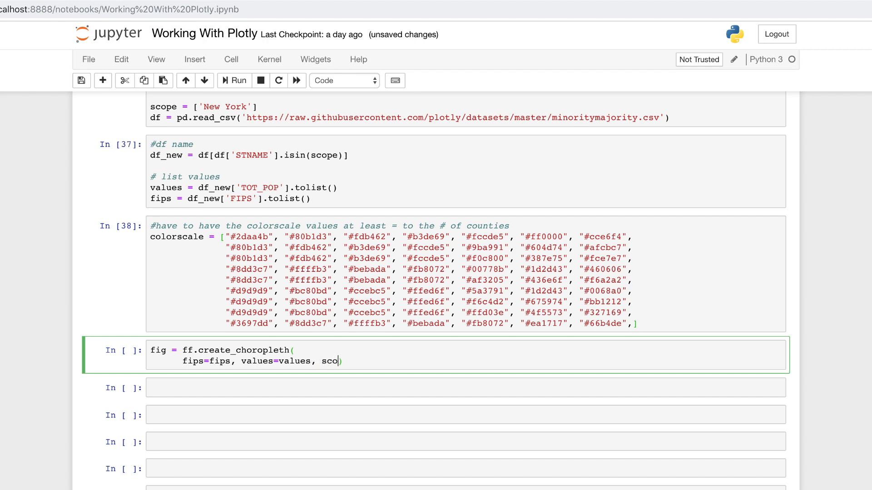
{"action": "type", "text": "pe=scope,"}
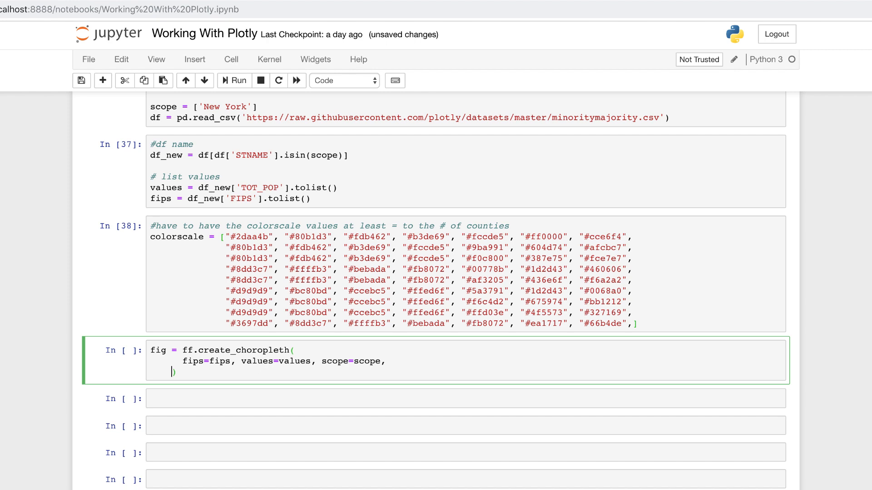
{"action": "type", "text": "colors"}
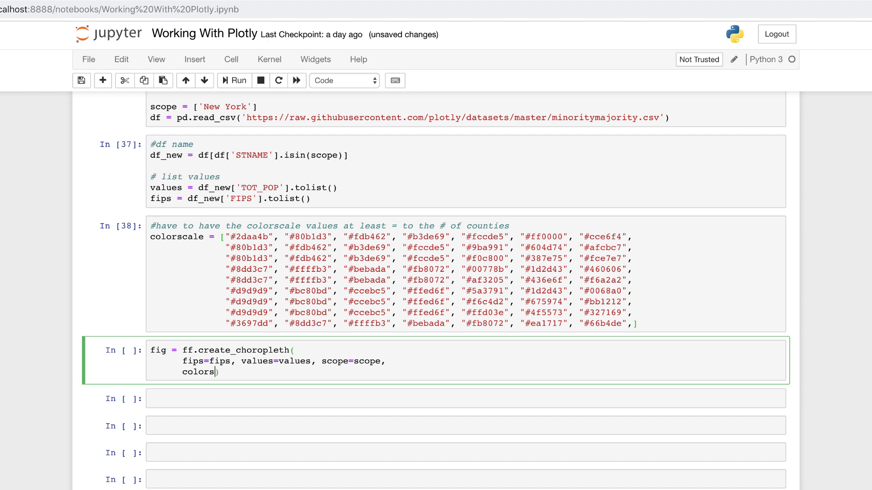
{"action": "type", "text": "=c"}
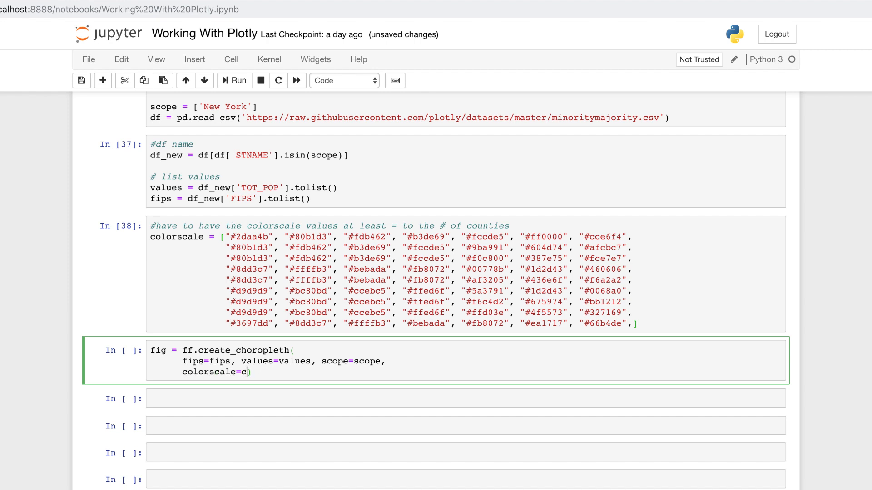
{"action": "type", "text": "olorscale,"}
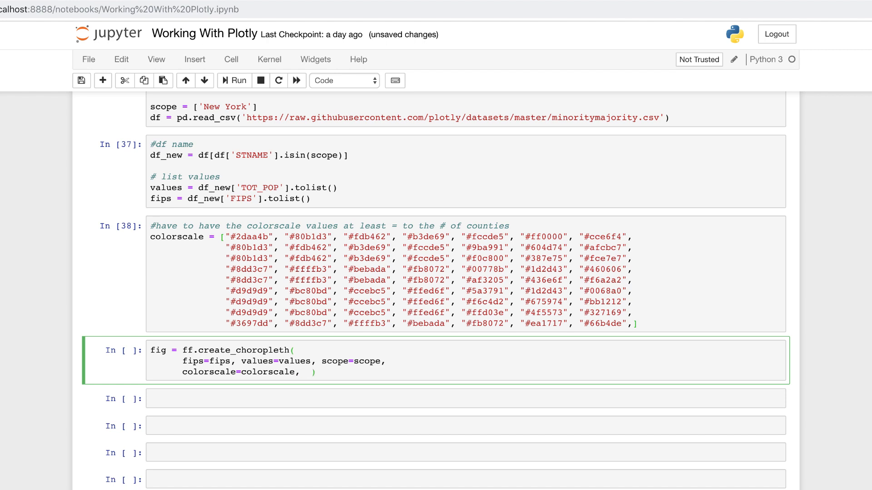
{"action": "type", "text": "round_leg"}
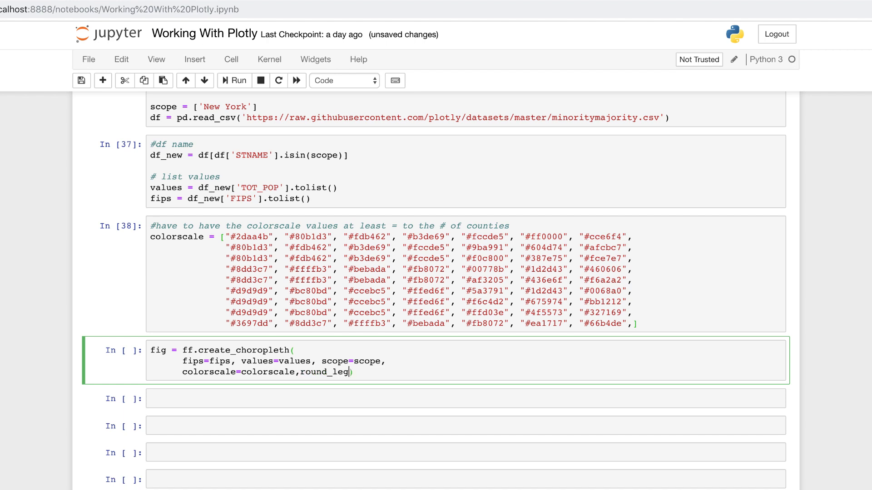
{"action": "type", "text": "end_values"}
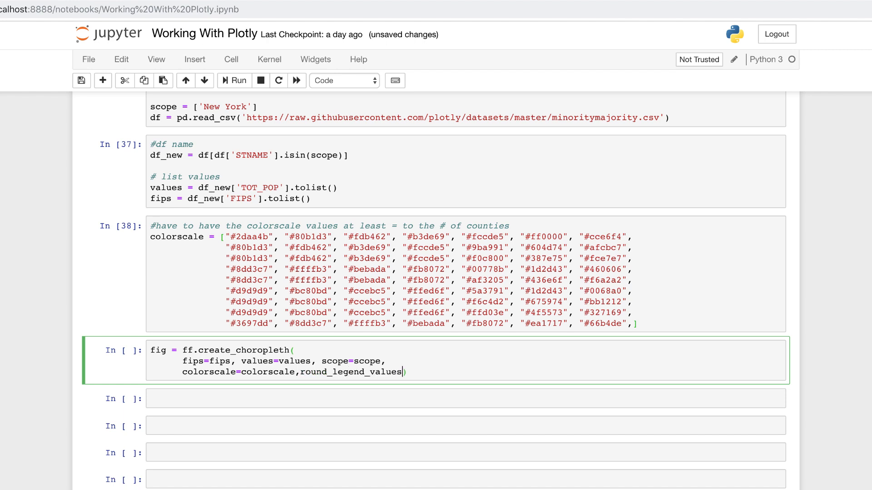
{"action": "type", "text": "=True,"}
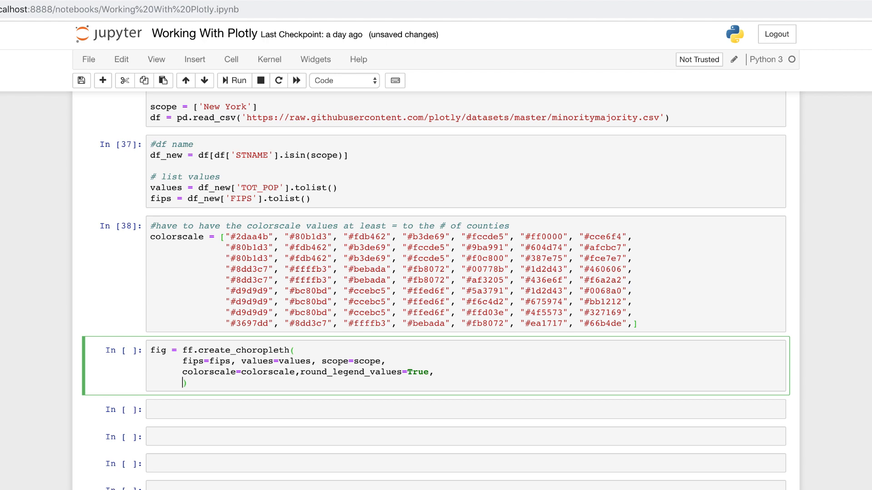
Step: Add simplify_county=0 and simplify_state=0 arguments to the choropleth call
{"action": "type", "text": "simplify_c"}
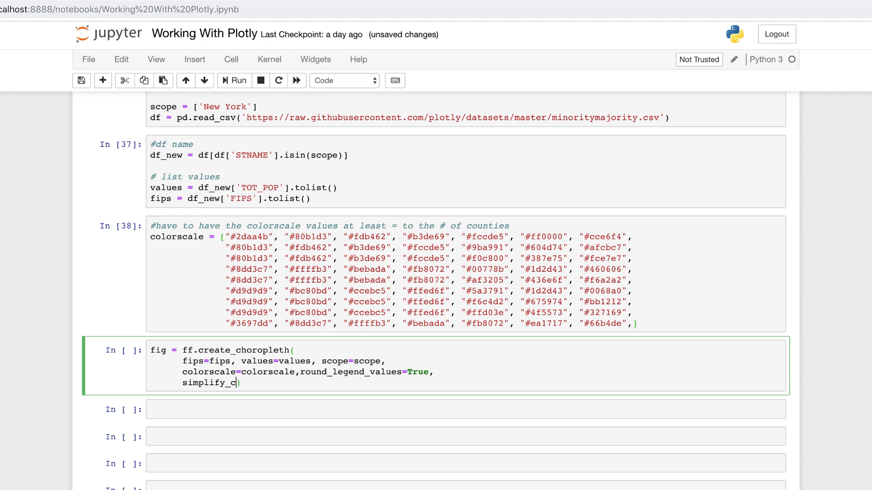
{"action": "type", "text": "ounty"}
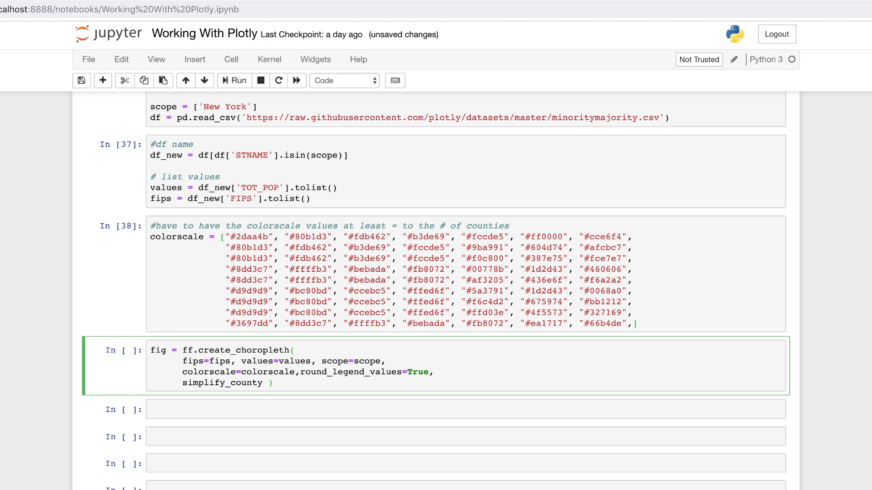
{"action": "type", "text": "=0,"}
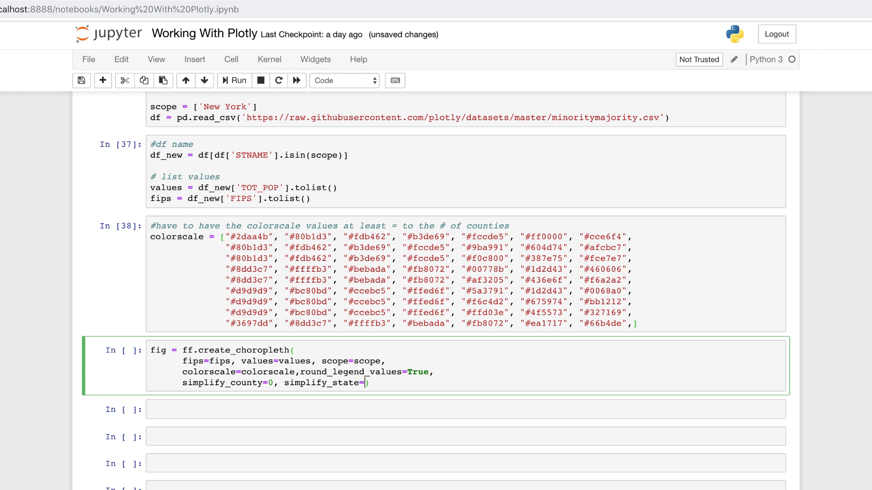
{"action": "type", "text": "0"}
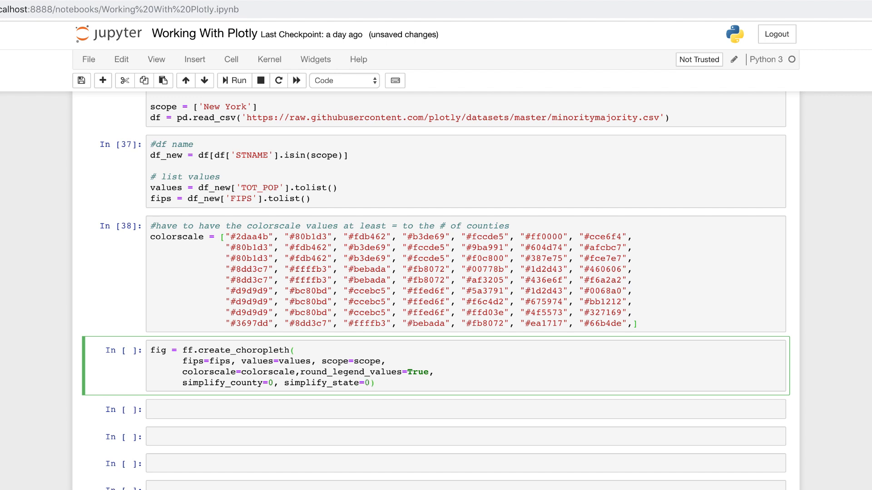
{"action": "type", "text": ","}
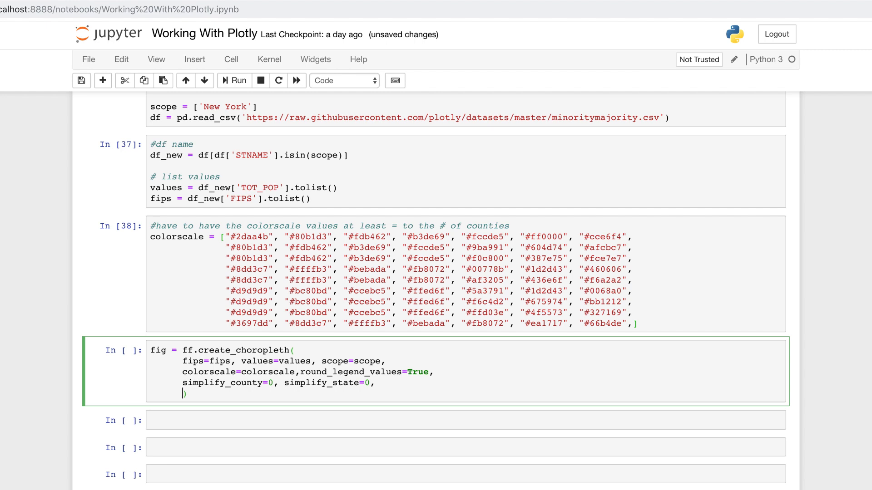
Step: Start a county_outline argument with colour rgb(15,15,55)
{"action": "type", "text": "county"}
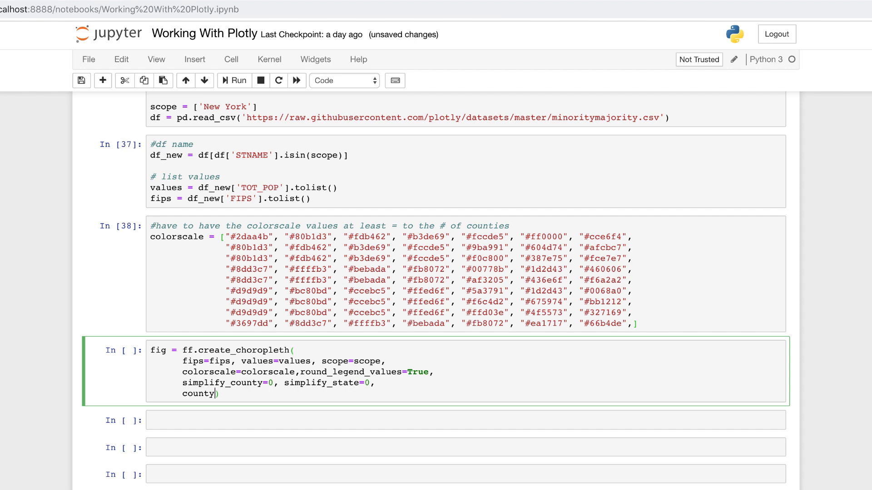
{"action": "type", "text": "_outl"}
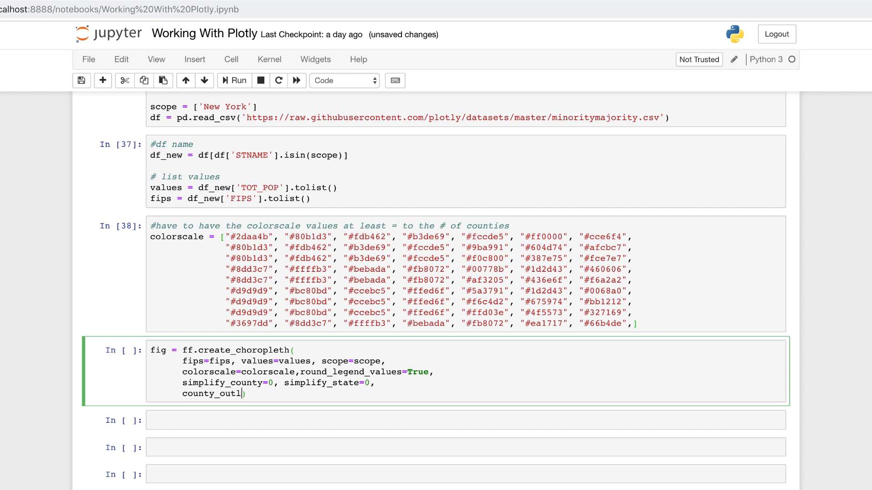
{"action": "type", "text": "ine="}
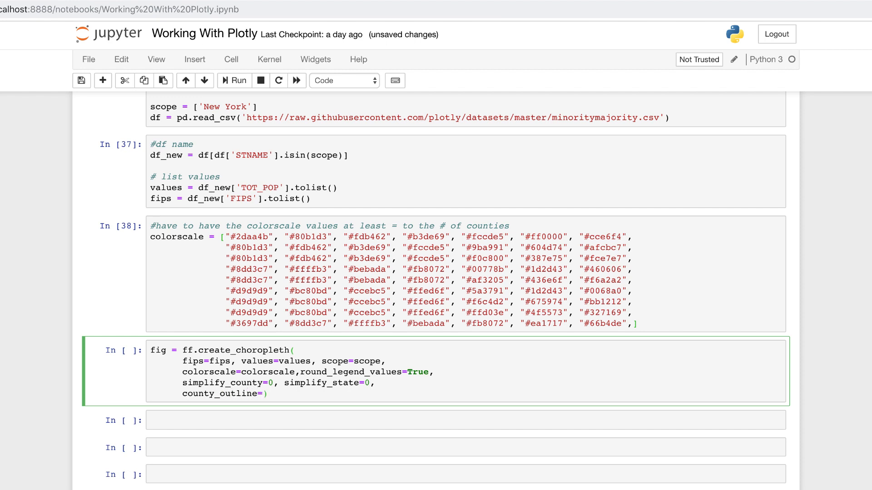
{"action": "type", "text": "{"}
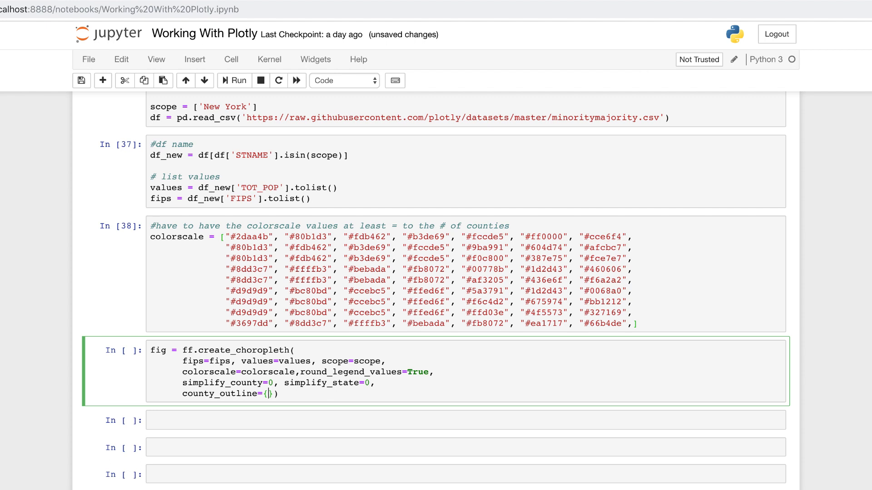
{"action": "type", "text": "'c'"}
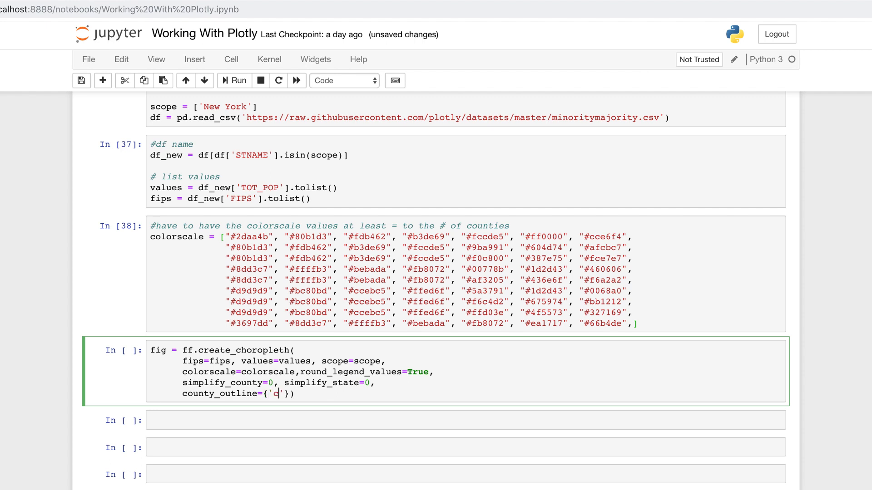
{"action": "type", "text": "olor"}
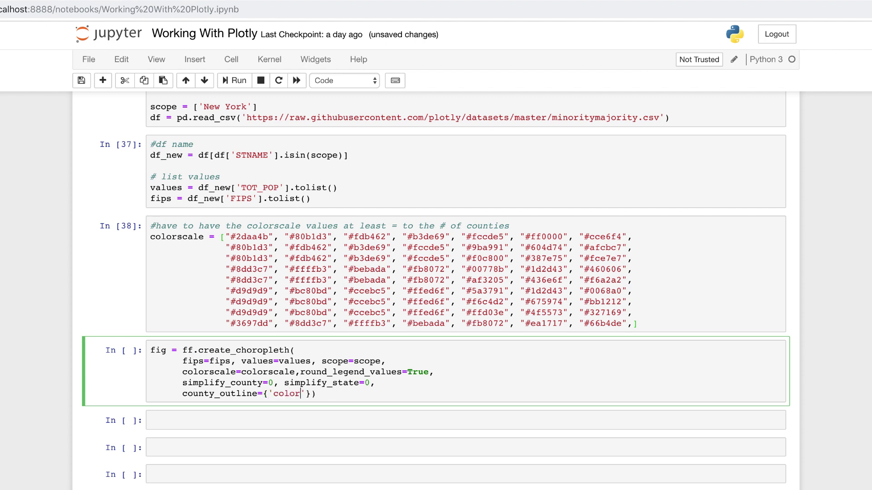
{"action": "type", "text": ":"}
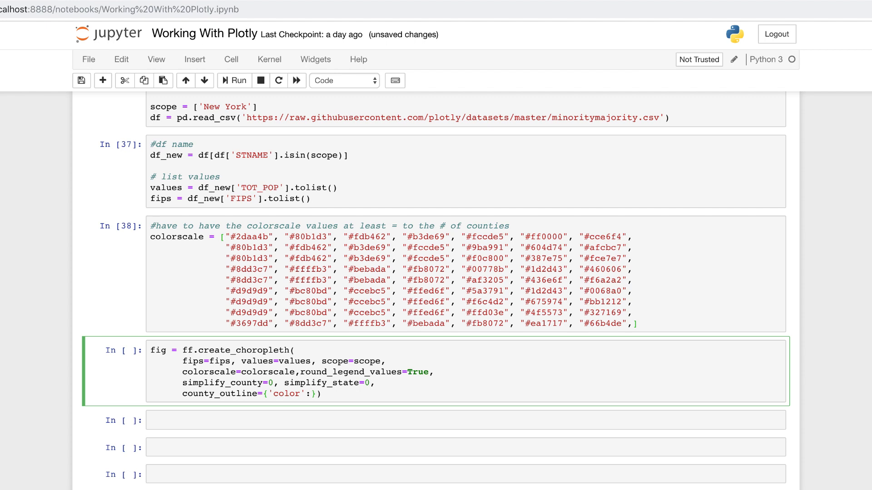
{"action": "type", "text": "' '"}
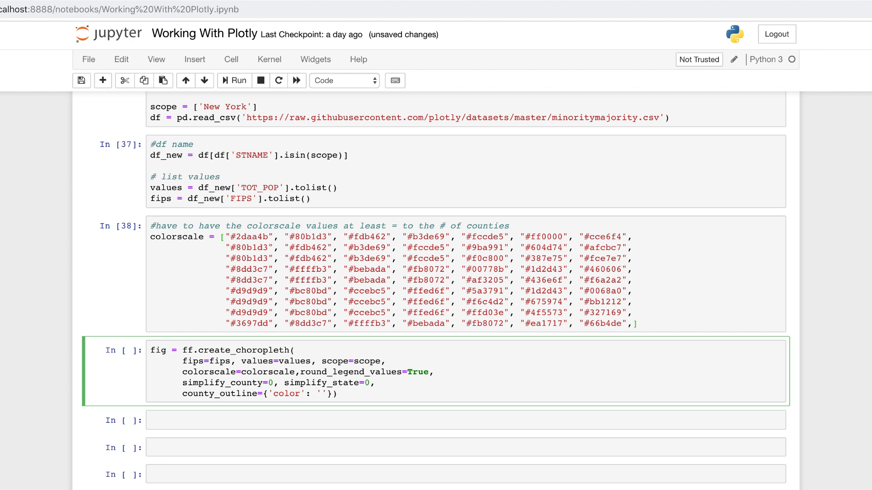
{"action": "type", "text": "rgb"}
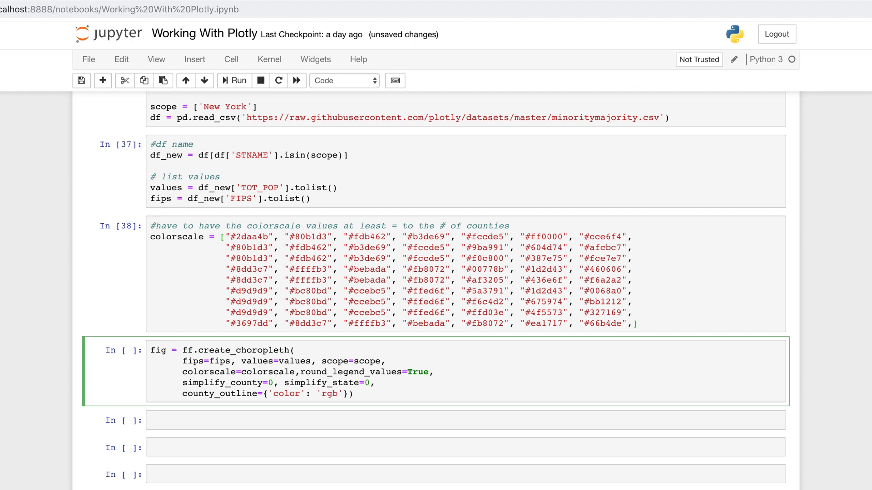
{"action": "type", "text": "(15,15,55"}
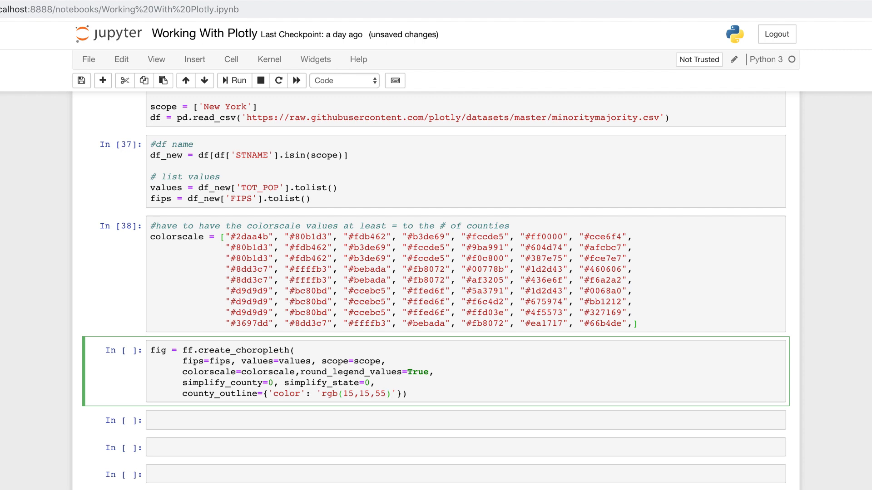
{"action": "type", "text": ", 'wid"}
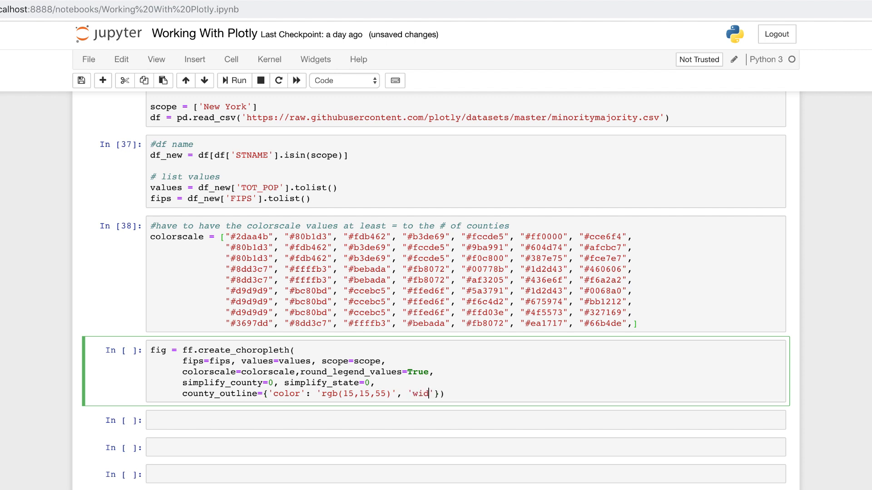
Step: Set county outline width 0.5 and add state_outline with width 0.5
{"action": "type", "text": "th"}
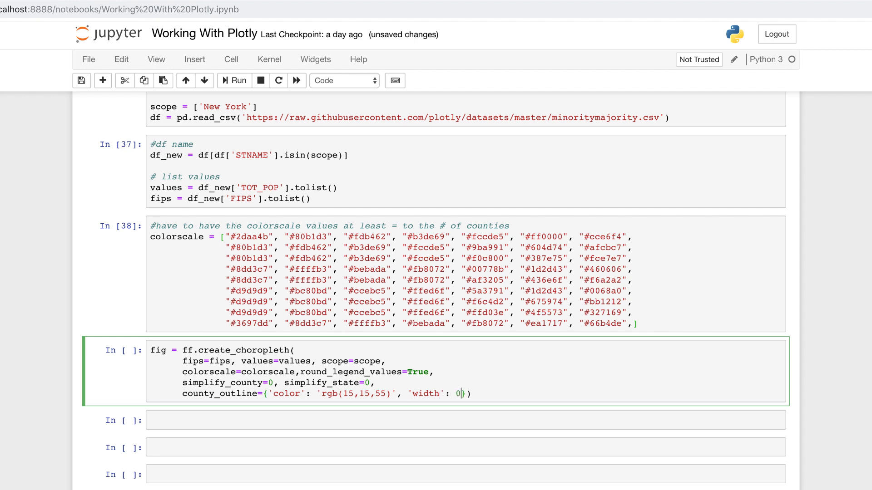
{"action": "type", "text": ".5"}
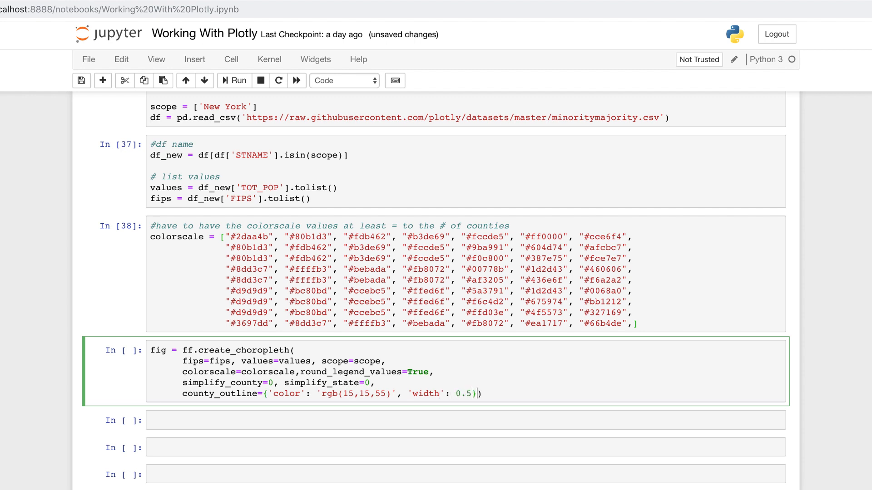
{"action": "type", "text": ","}
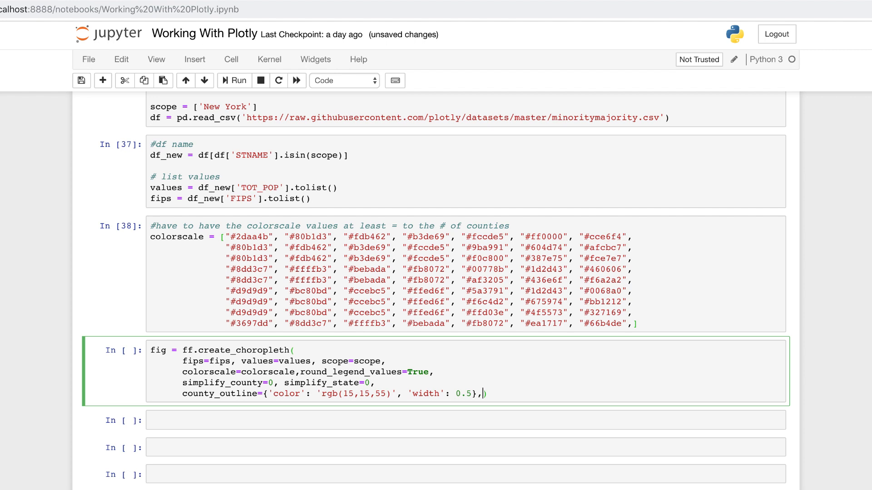
{"action": "key", "text": "Enter"}
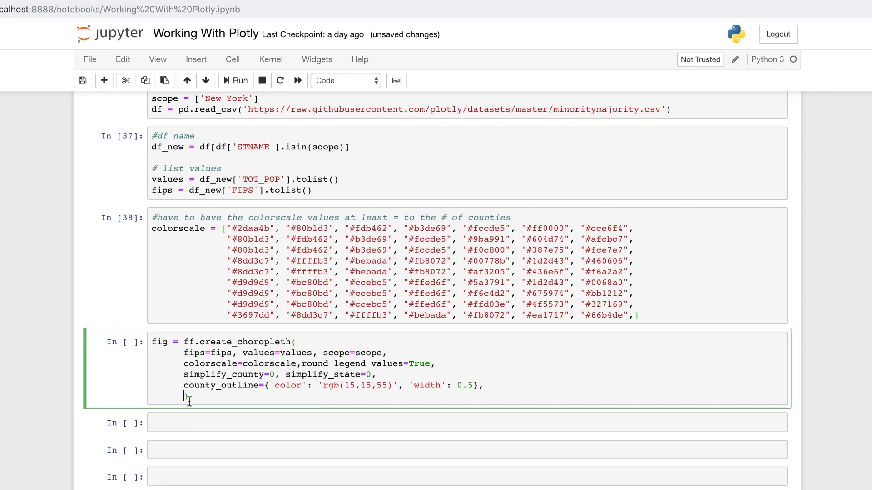
{"action": "type", "text": "state_outline={'width': 0.5},"}
{"action": "type", "text": "legend_title='Population Per County',"}
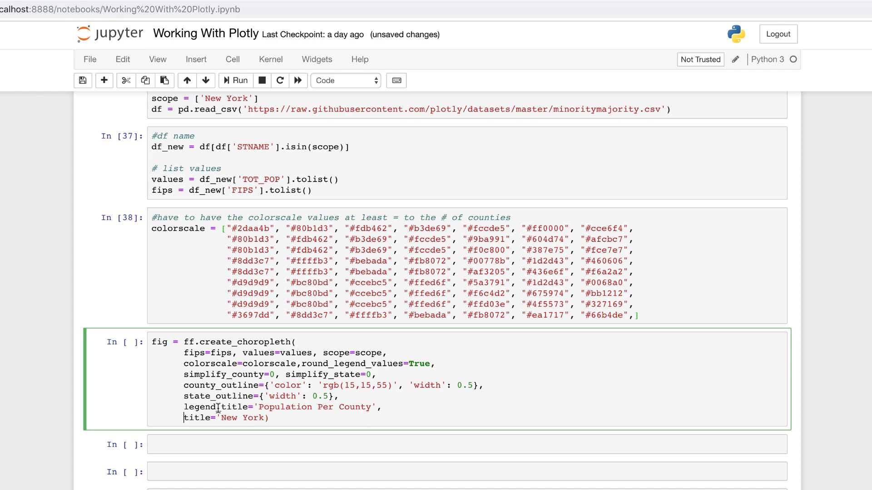
{"action": "mouse_move", "coordinate": [237, 414]}
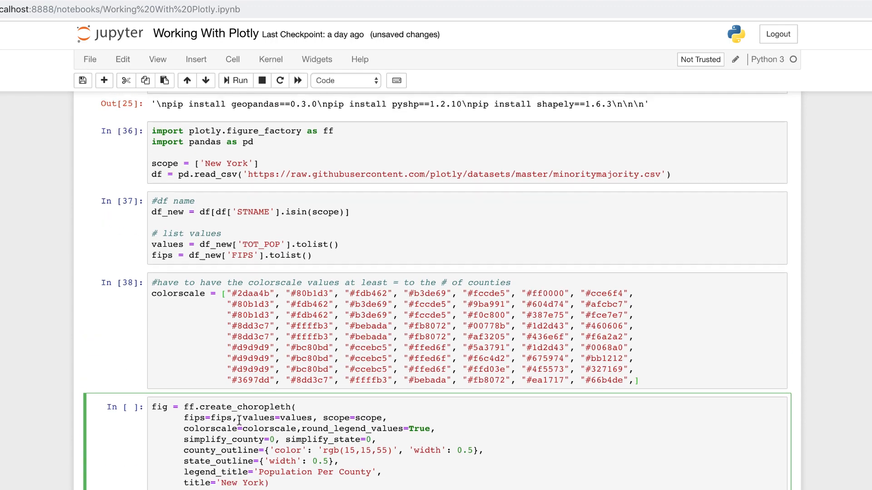
{"action": "scroll", "scroll_direction": "down", "scroll_amount": 3}
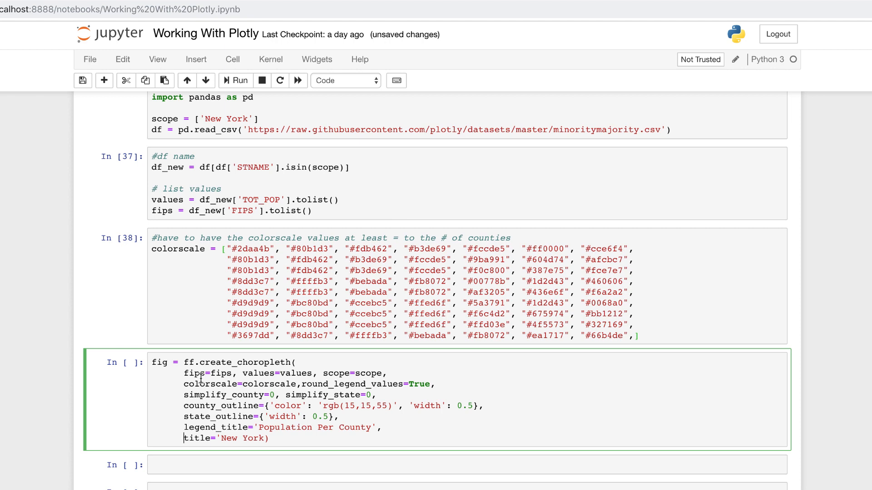
{"action": "mouse_move", "coordinate": [353, 375]}
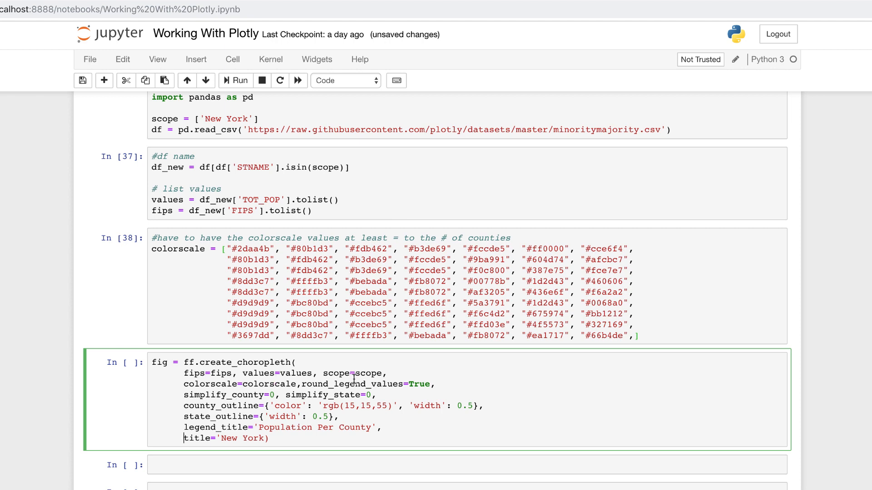
{"action": "scroll", "scroll_direction": "down", "scroll_amount": 3}
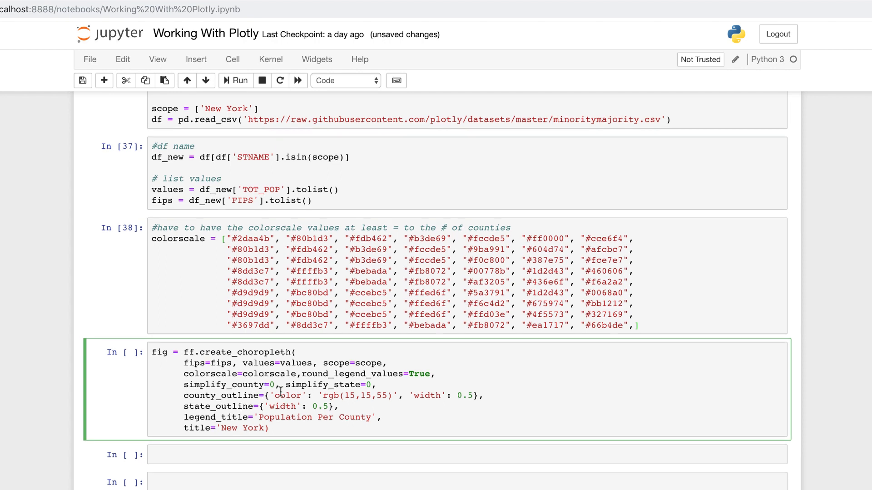
{"action": "scroll", "scroll_direction": "down", "scroll_amount": 3}
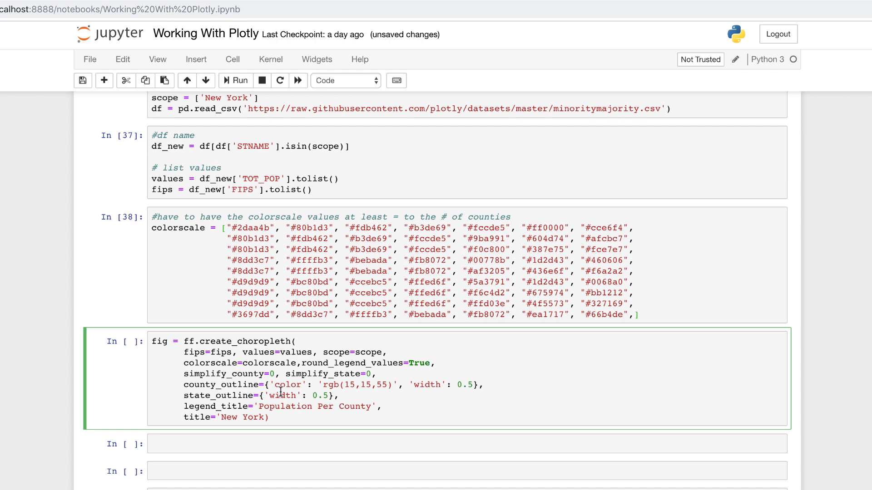
{"action": "mouse_move", "coordinate": [268, 401]}
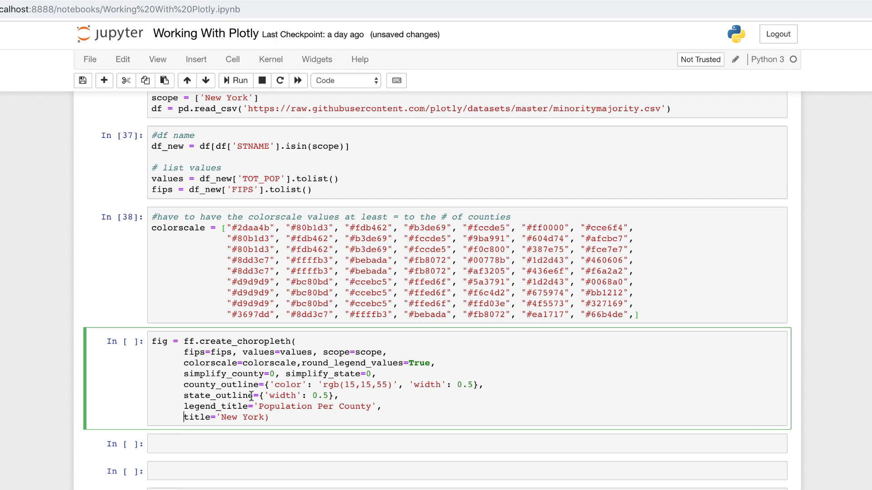
{"action": "mouse_move", "coordinate": [261, 418]}
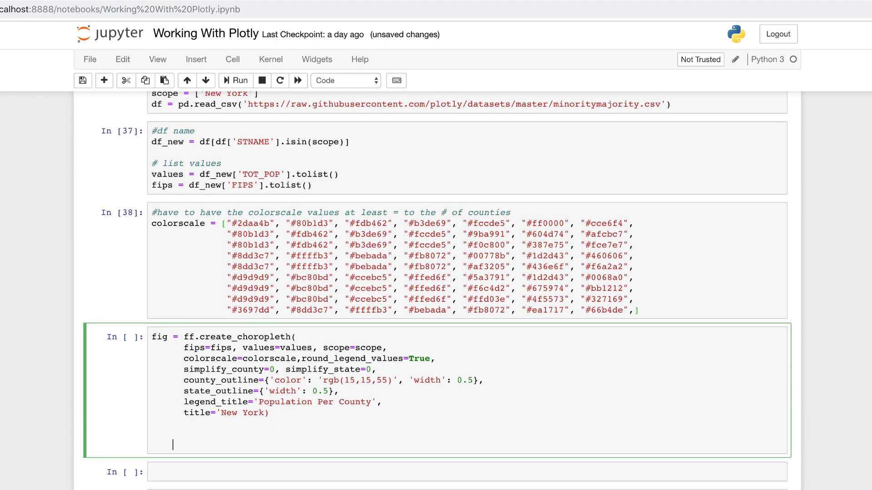
Step: Run the choropleth cell and fix the unclosed 'New York' title quote
{"action": "left_click", "coordinate": [236, 80]}
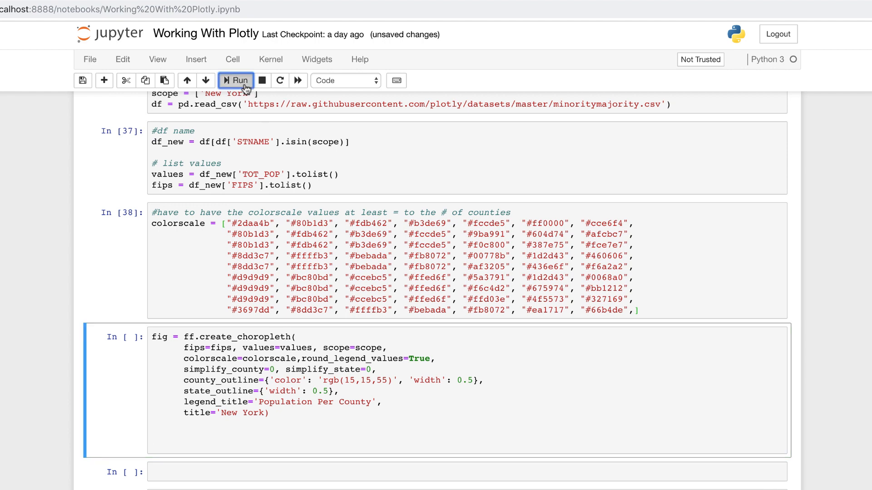
{"action": "left_click", "coordinate": [236, 81]}
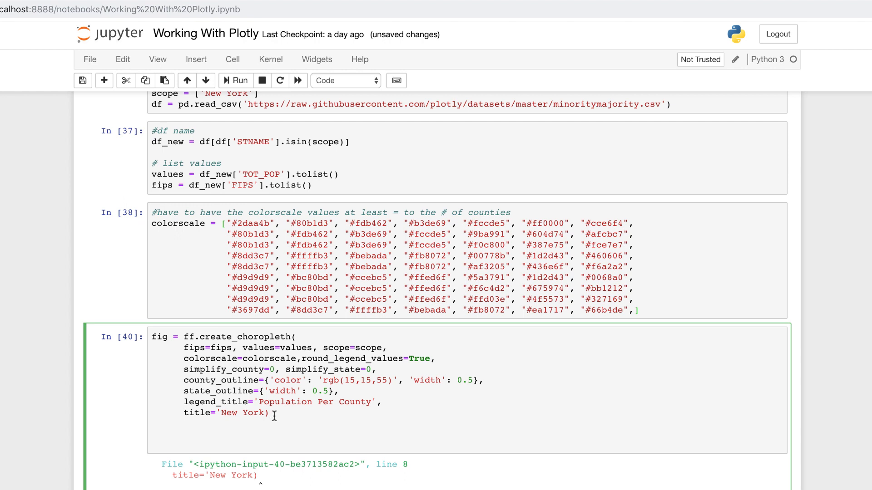
{"action": "type", "text": ";"}
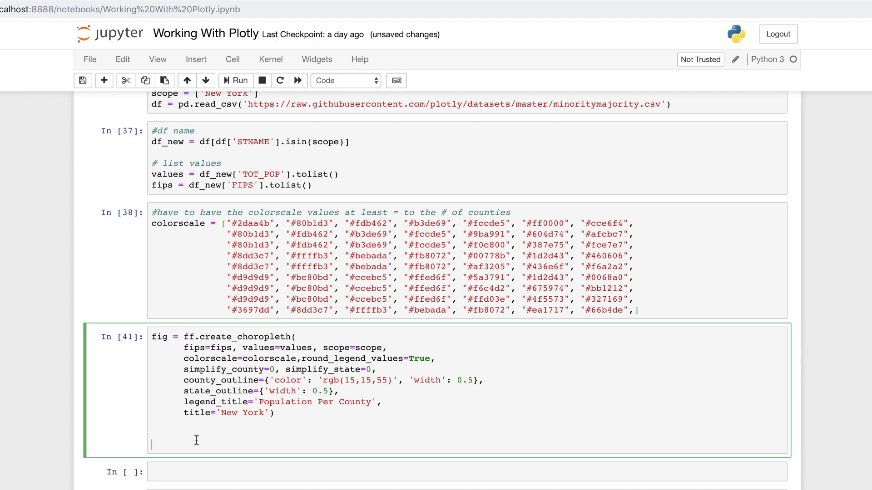
Step: Add iplot(fig, filename='Choropleth Map Creation') below the create_choropleth call
{"action": "type", "text": "iplot"}
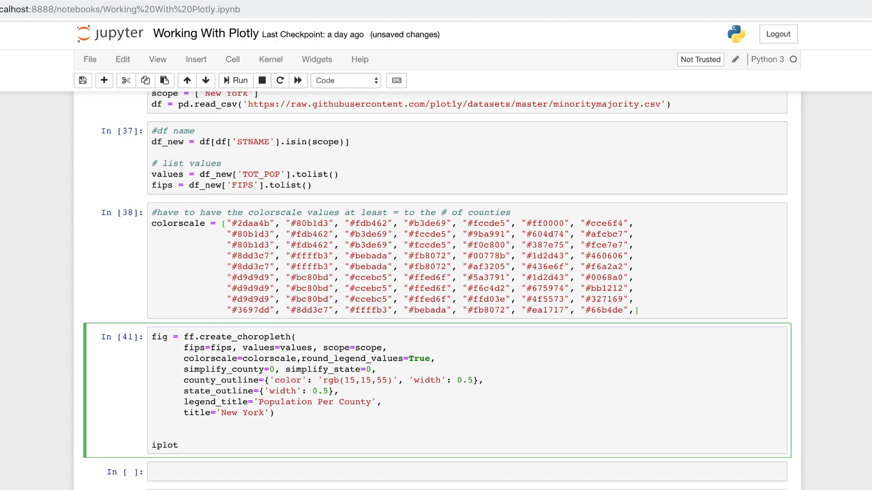
{"action": "type", "text": "(digf)"}
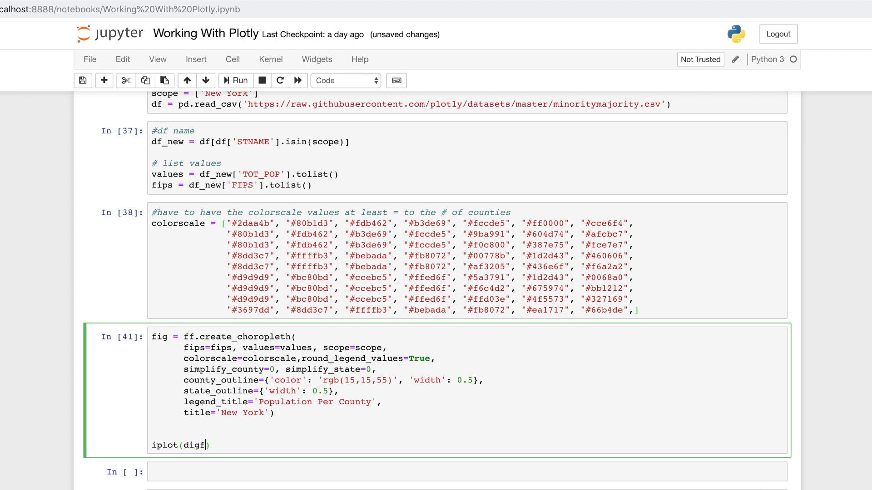
{"action": "type", "text": "fig,"}
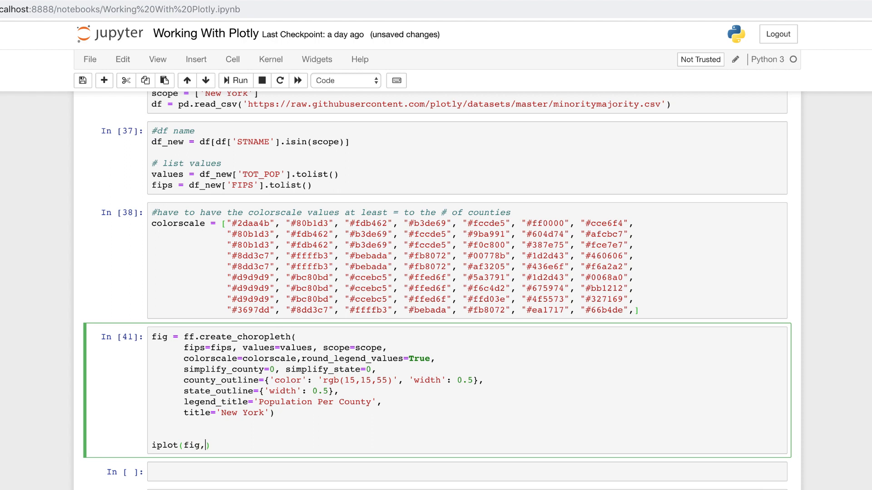
{"action": "type", "text": "filename='"}
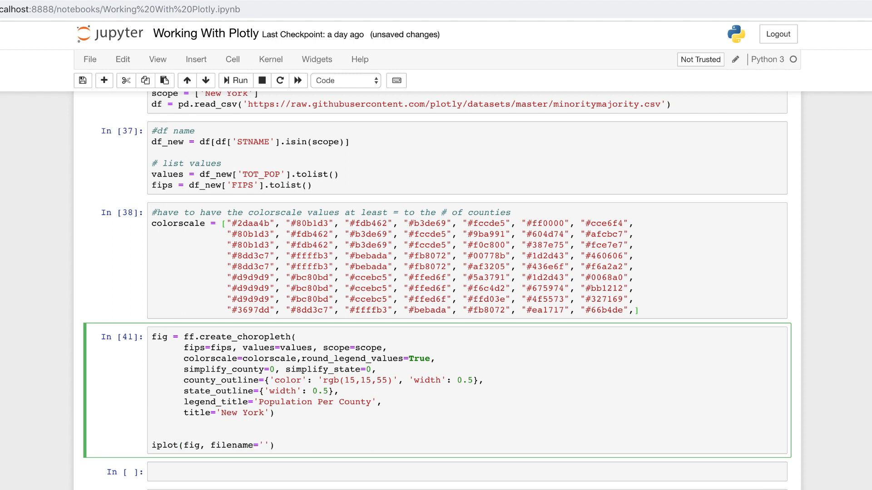
{"action": "type", "text": "Choropleth Map"}
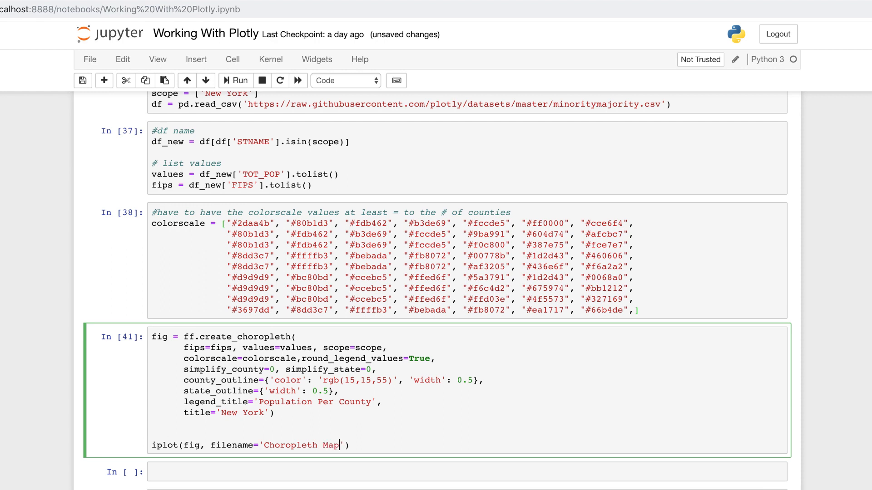
{"action": "type", "text": "Creation"}
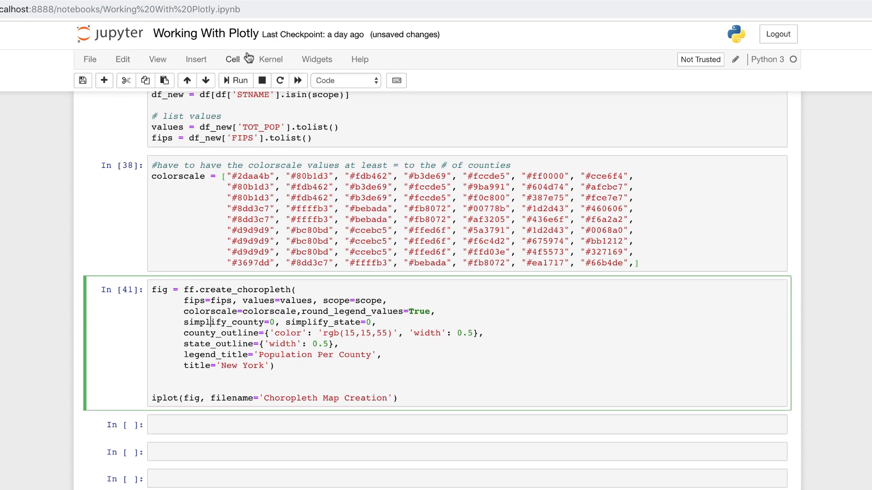
{"action": "left_click", "coordinate": [239, 80]}
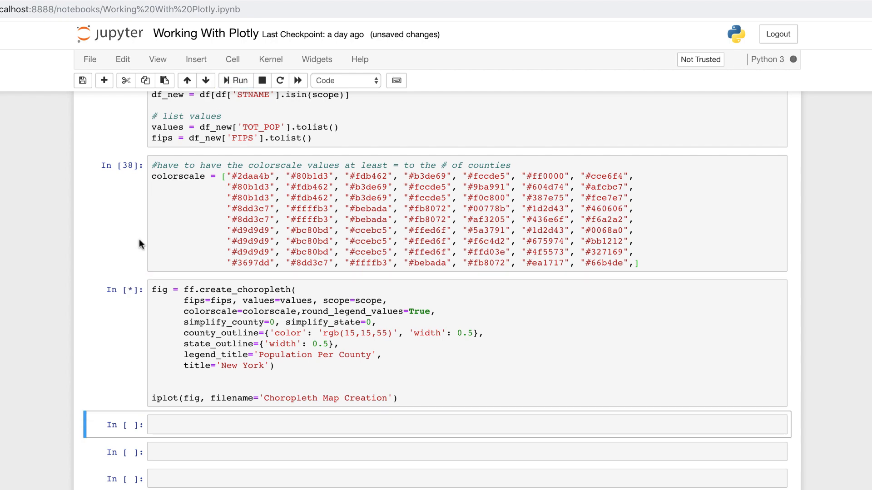
{"action": "left_click", "coordinate": [235, 81]}
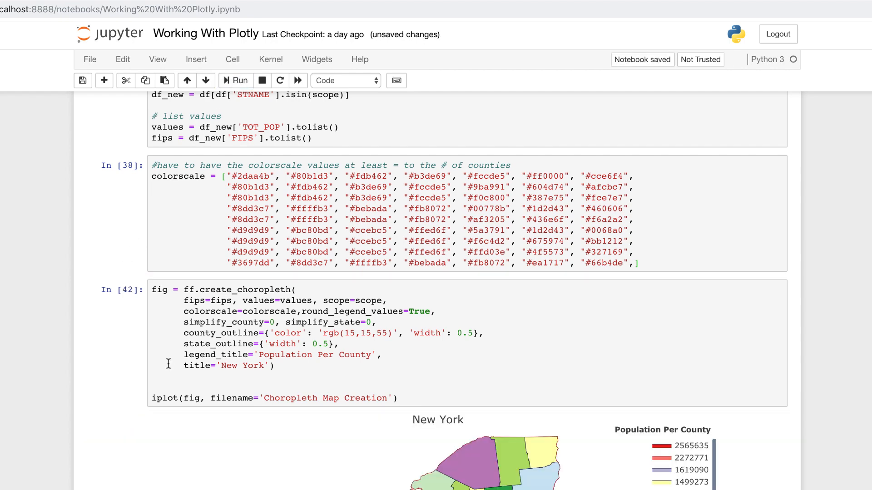
{"action": "scroll", "scroll_direction": "down", "scroll_amount": 3}
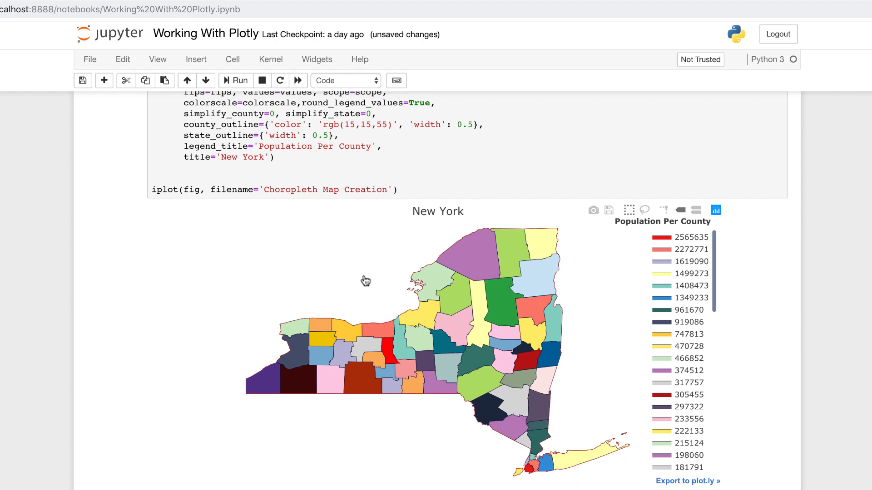
{"action": "mouse_move", "coordinate": [393, 267]}
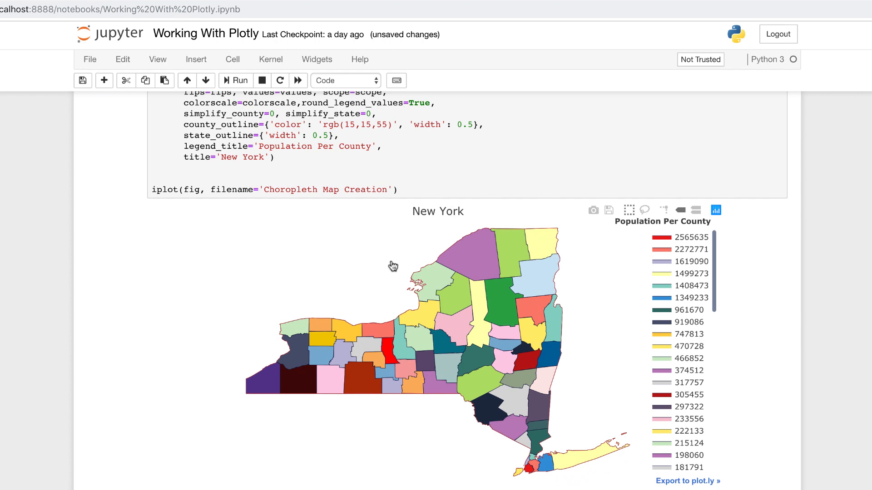
{"action": "mouse_move", "coordinate": [582, 293]}
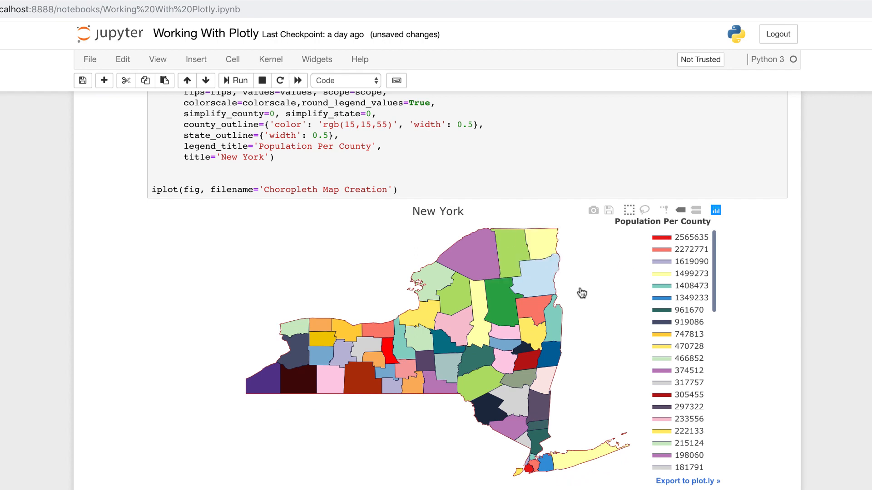
{"action": "mouse_move", "coordinate": [467, 445]}
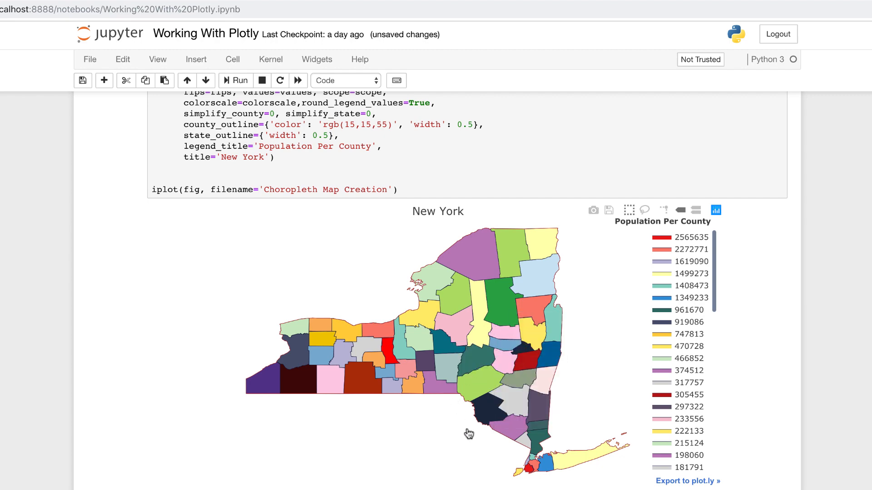
{"action": "mouse_move", "coordinate": [482, 366]}
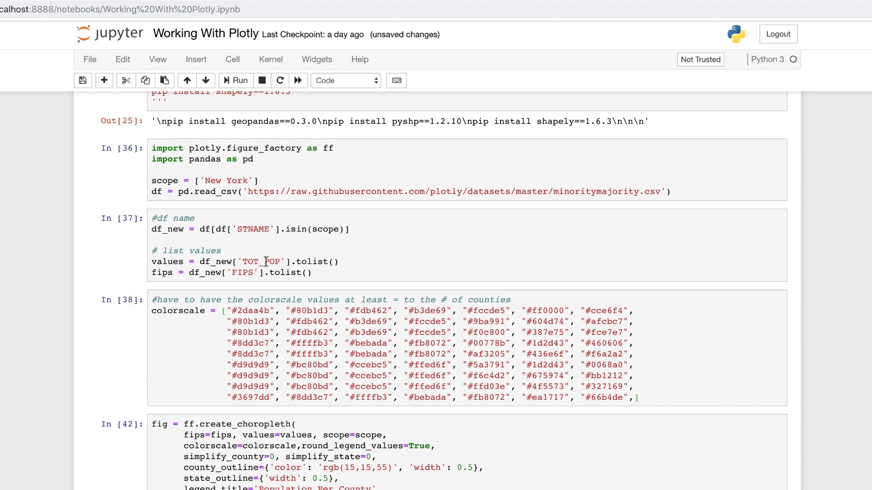
Step: Scroll down through the notebook cells In[36] to In[42] to be merged
{"action": "scroll", "scroll_direction": "down", "scroll_amount": 3}
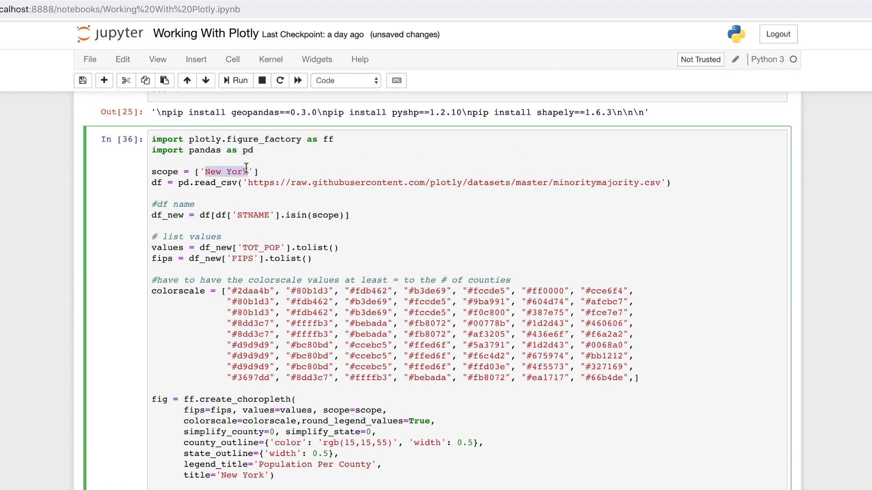
Step: Change the map scope to 'New Jersey' and run the merged cell
{"action": "type", "text": "New Je"}
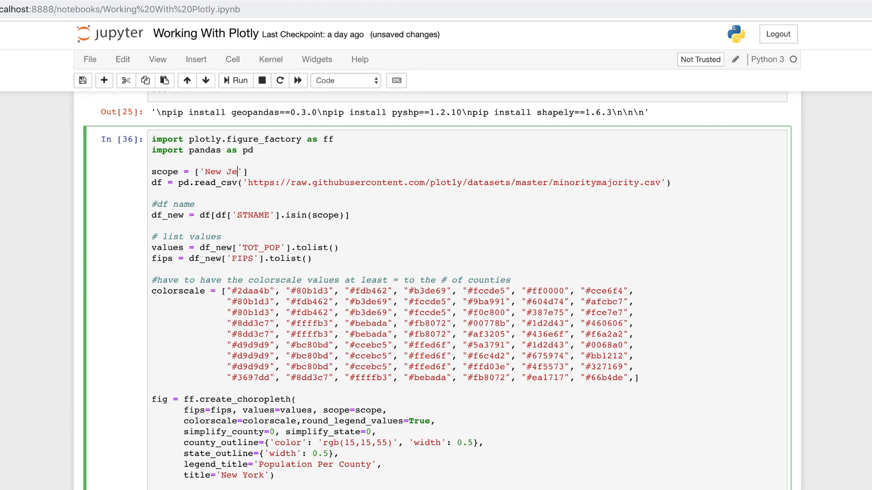
{"action": "left_click", "coordinate": [236, 81]}
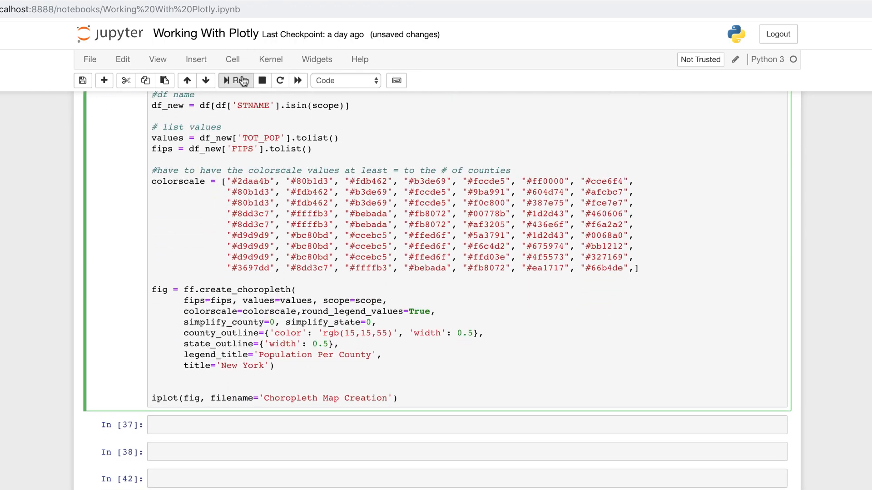
{"action": "left_click", "coordinate": [239, 81]}
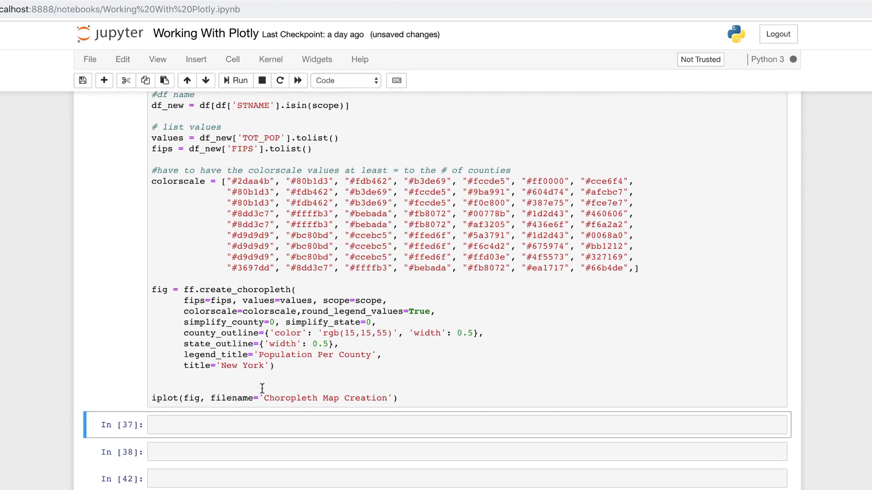
Step: Replace 'New York' with 'New Jersey' in the map title and rerun the cell
{"action": "left_click", "coordinate": [235, 80]}
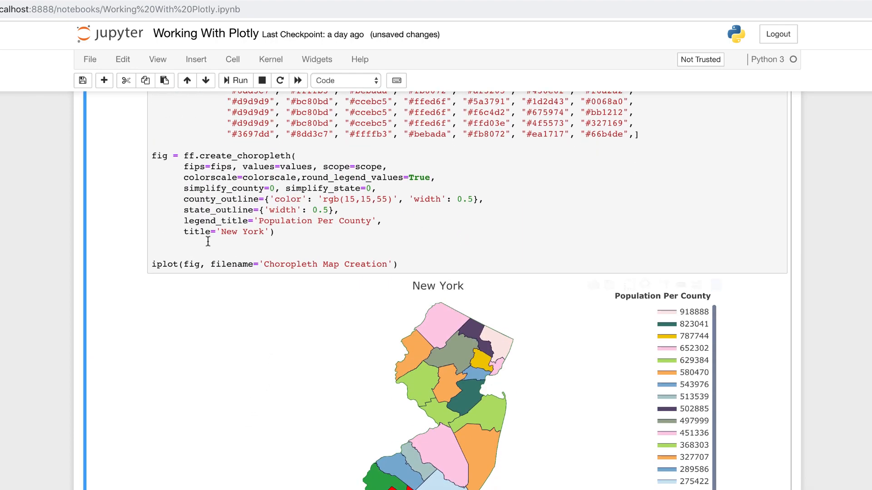
{"action": "double_click", "coordinate": [253, 231]}
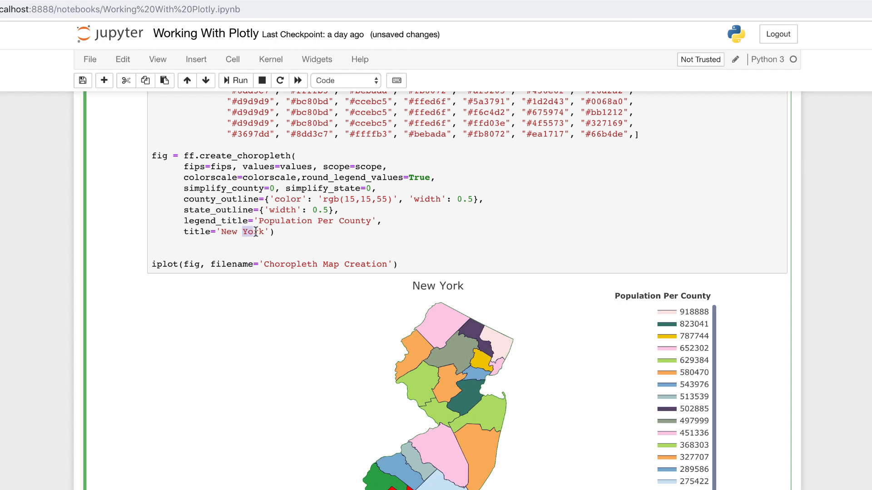
{"action": "type", "text": "New Jer"}
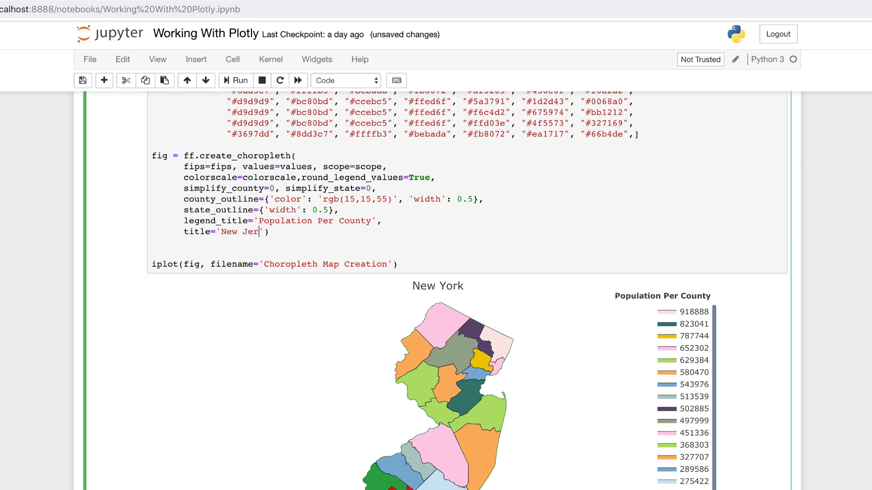
{"action": "left_click", "coordinate": [236, 80]}
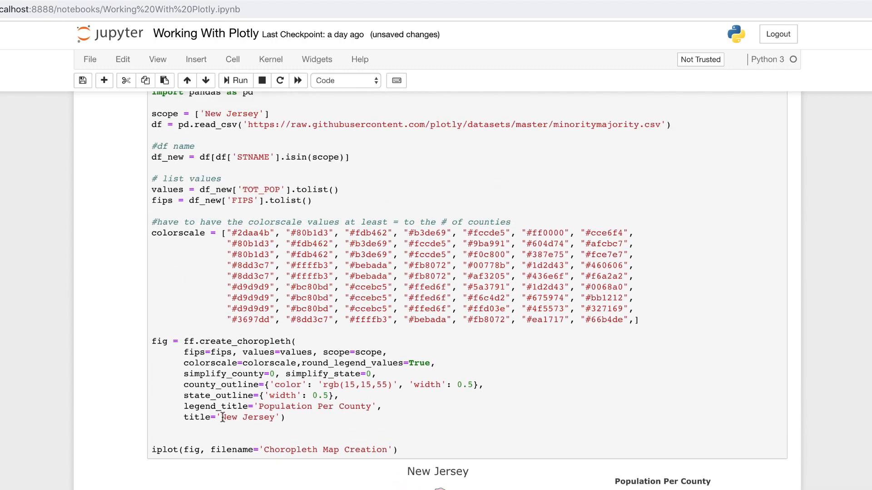
Step: Replace 'New Jersey' with 'California' in scope and title, then view the rendered map
{"action": "type", "text": "California"}
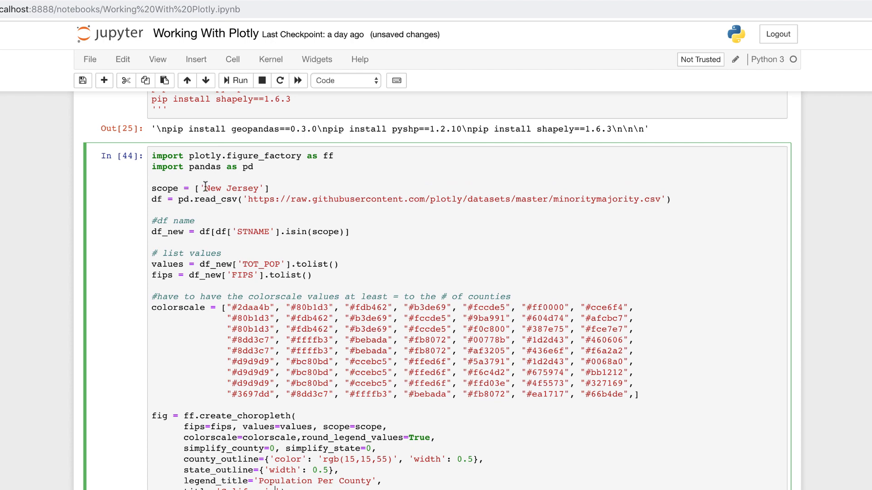
{"action": "type", "text": "California"}
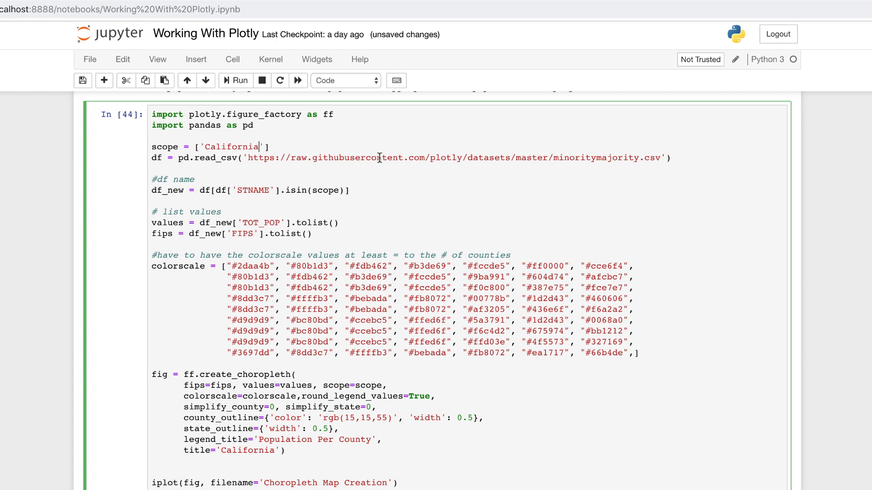
{"action": "scroll", "scroll_direction": "down", "scroll_amount": 3}
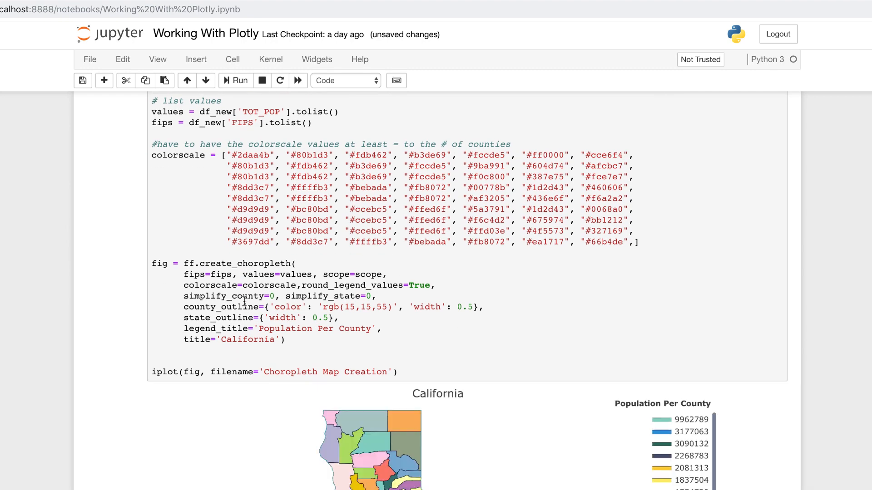
{"action": "scroll", "scroll_direction": "down", "scroll_amount": 3}
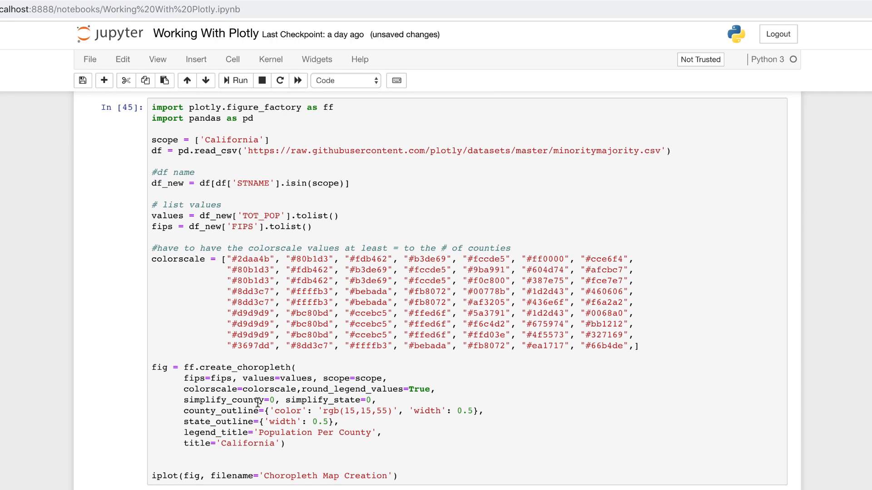
{"action": "mouse_move", "coordinate": [211, 367]}
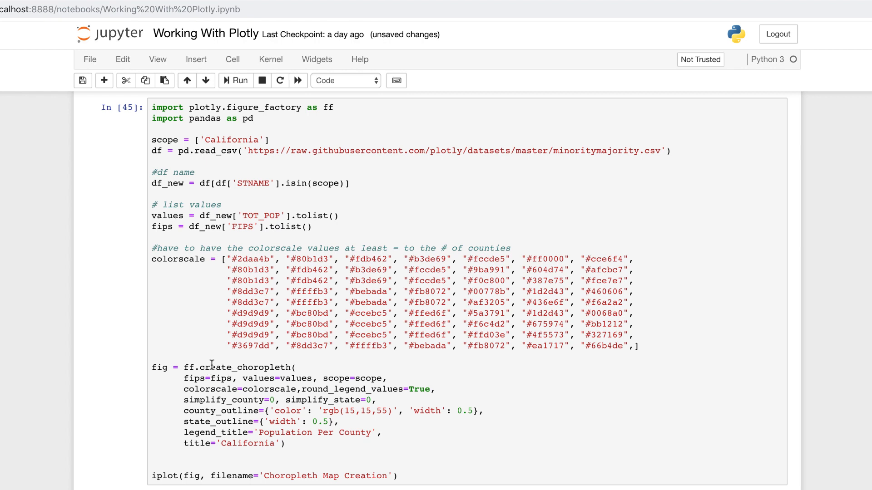
{"action": "scroll", "scroll_direction": "down", "scroll_amount": 3}
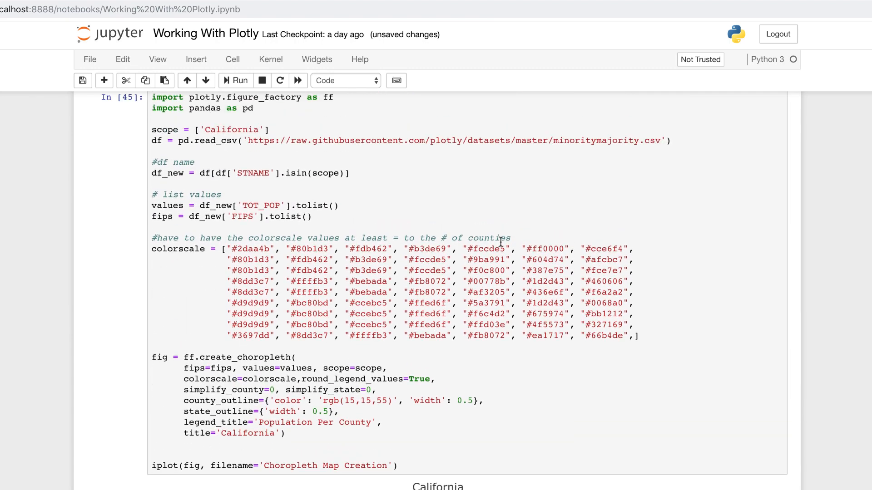
{"action": "scroll", "scroll_direction": "down", "scroll_amount": 3}
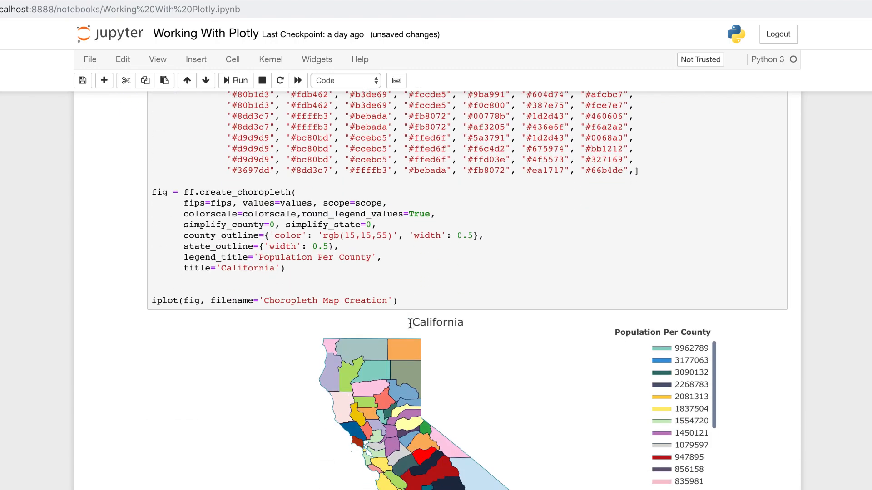
{"action": "scroll", "scroll_direction": "down", "scroll_amount": 3}
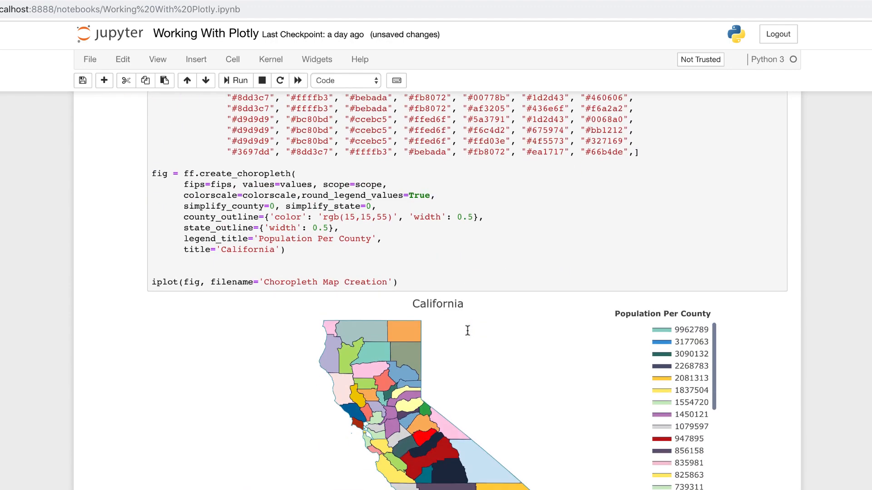
{"action": "scroll", "scroll_direction": "down", "scroll_amount": 3}
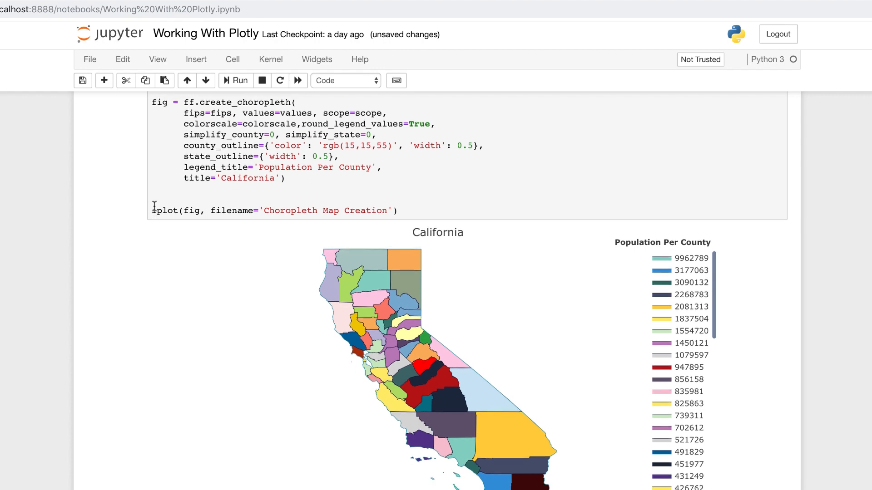
{"action": "scroll", "scroll_direction": "down", "scroll_amount": 3}
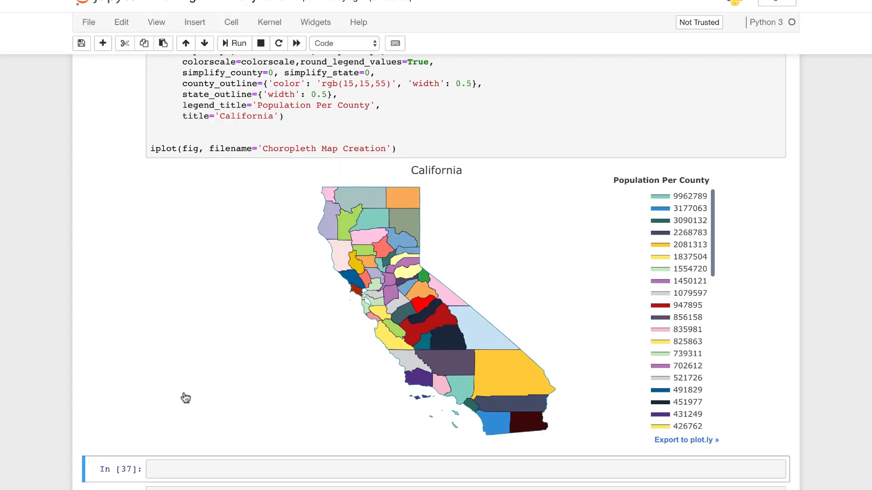